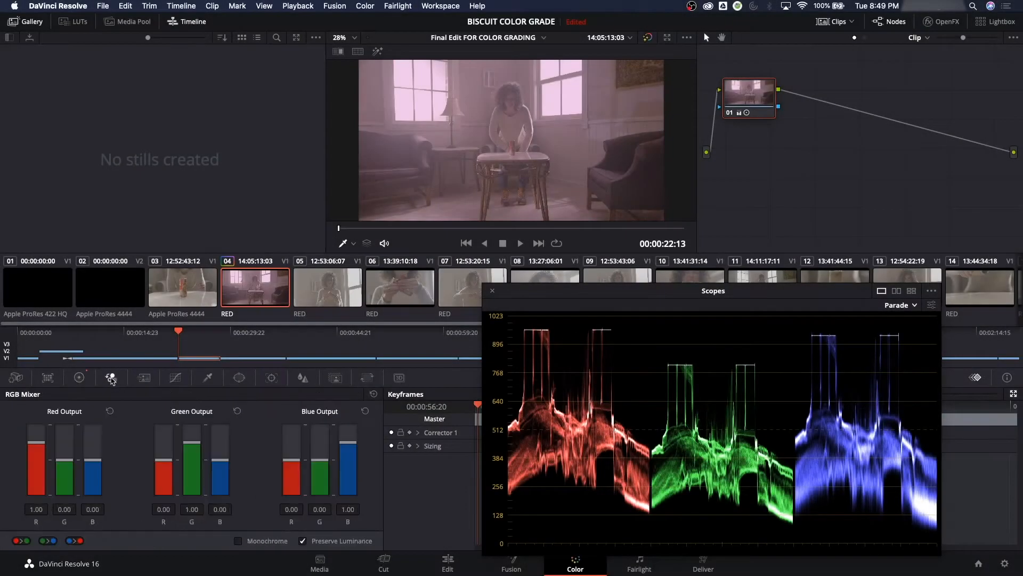
mouse_move(84, 416)
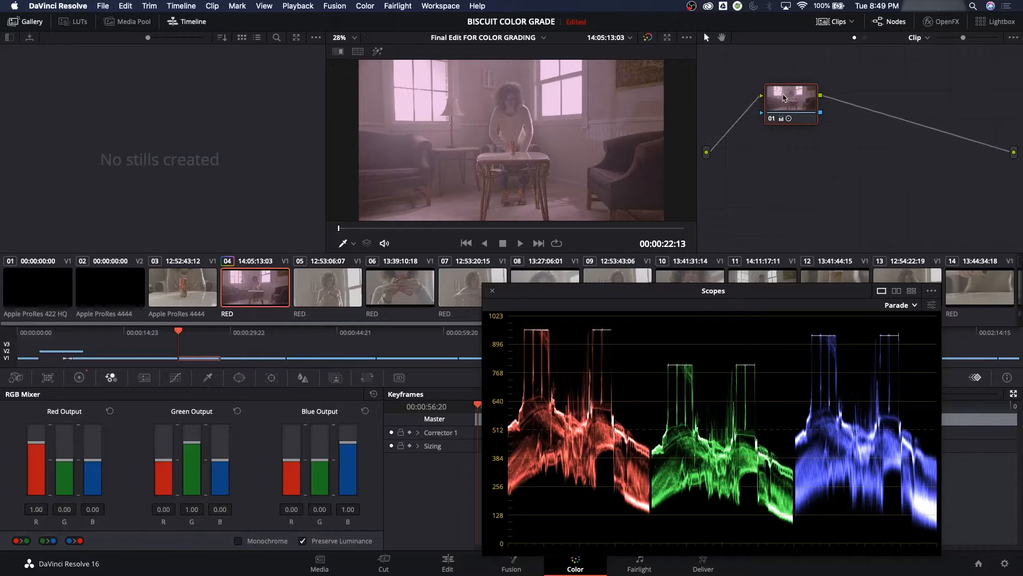
mouse_move(851, 137)
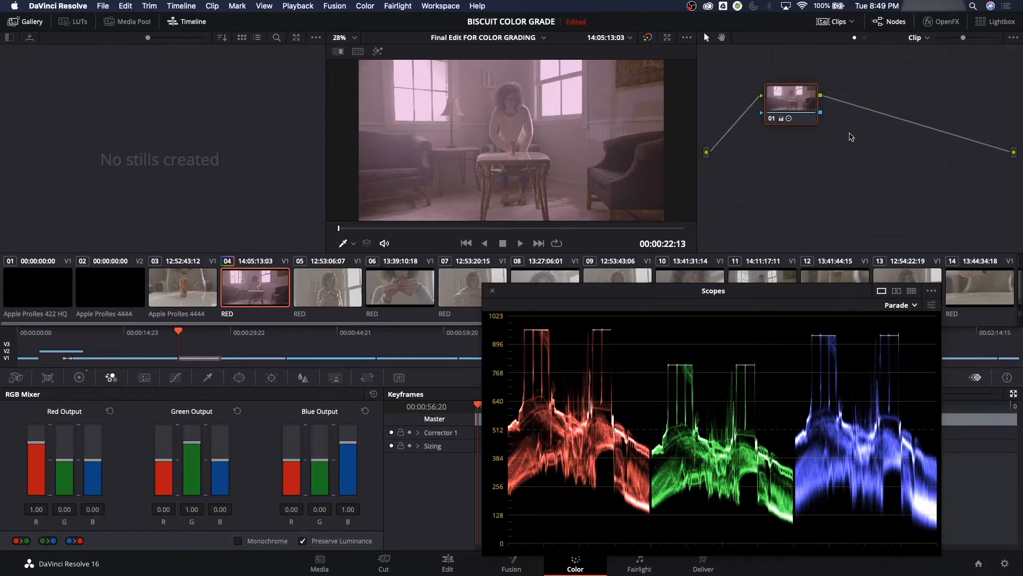
mouse_move(465, 290)
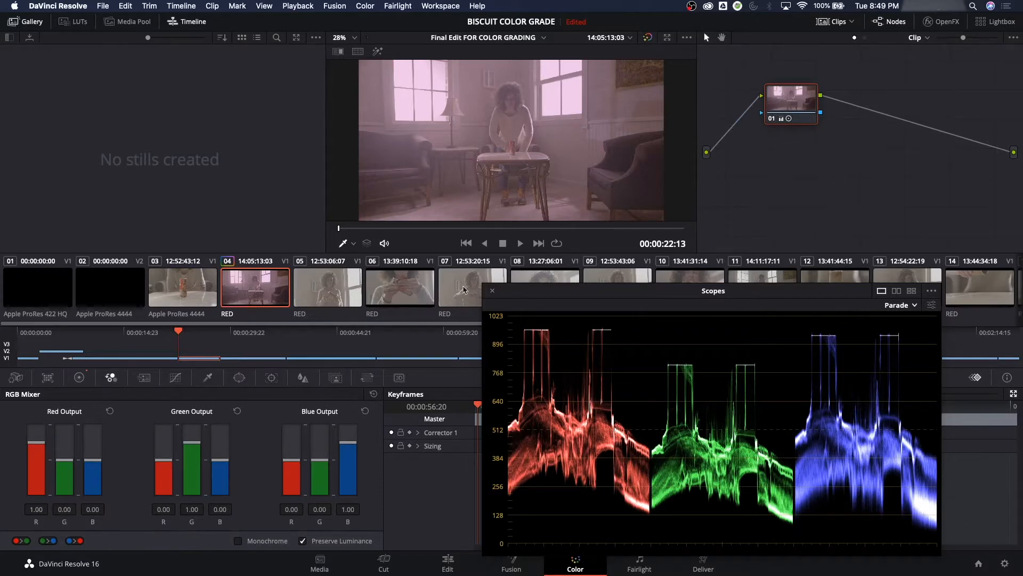
mouse_move(126, 384)
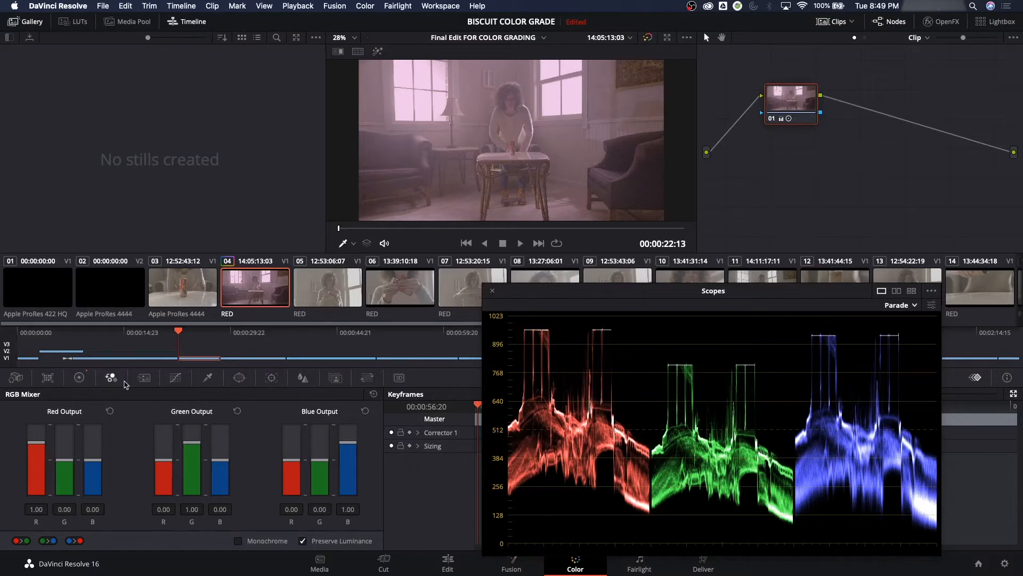
mouse_move(144, 377)
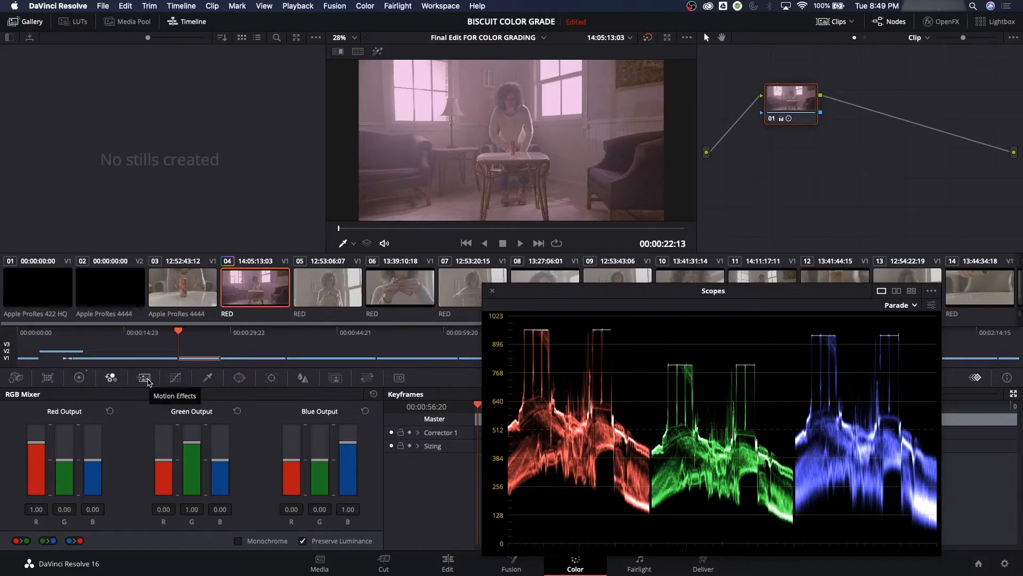
Show the custom Curves palette with the R, G and B curves linked
left_click(175, 377)
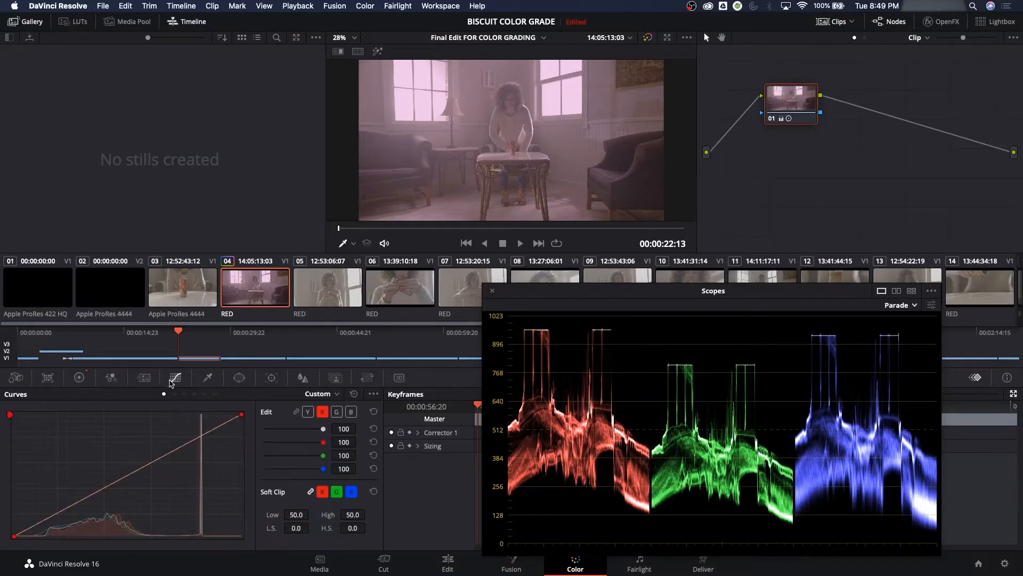
mouse_move(78, 377)
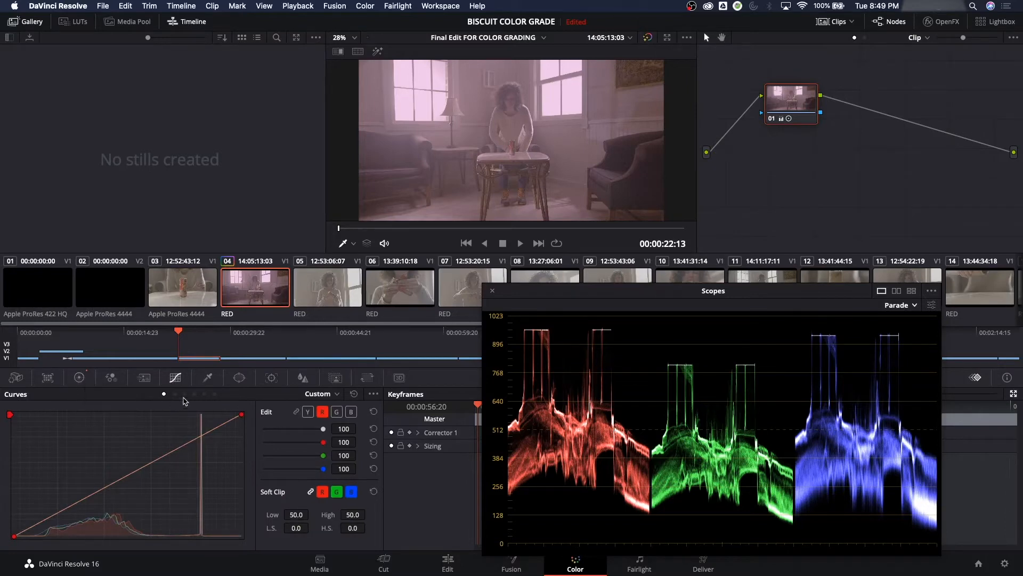
mouse_move(207, 378)
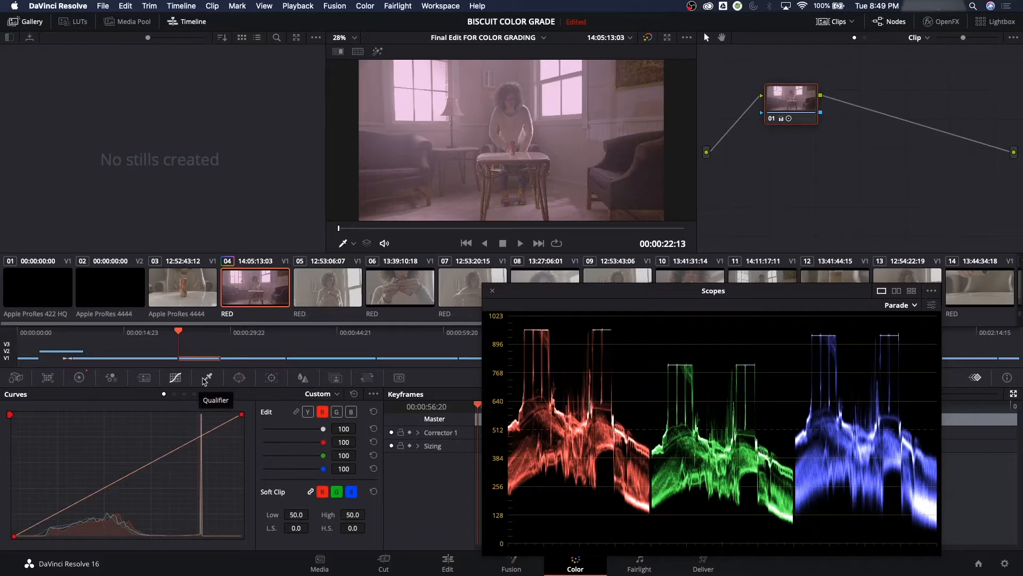
mouse_move(205, 377)
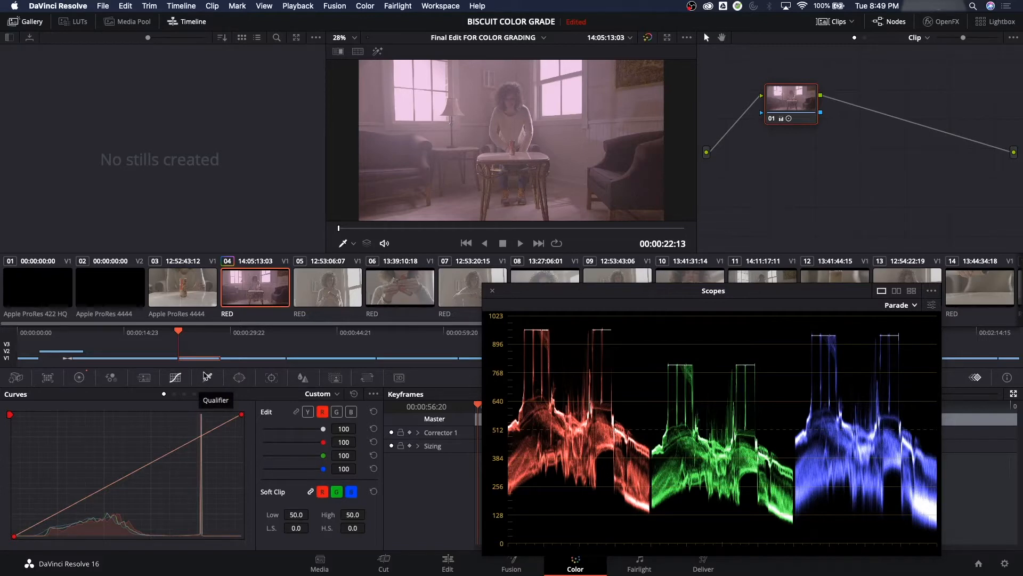
mouse_move(208, 377)
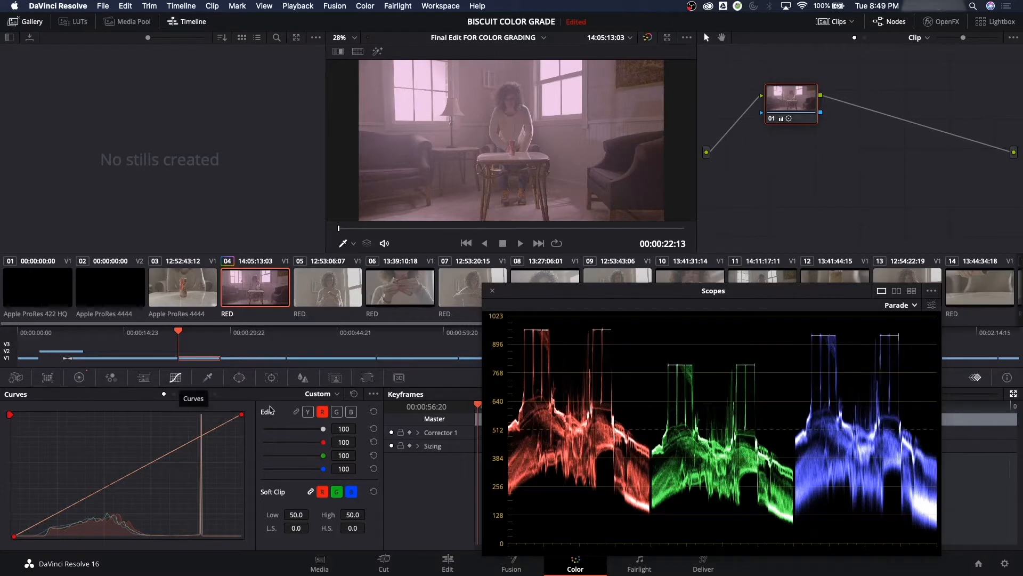
mouse_move(297, 413)
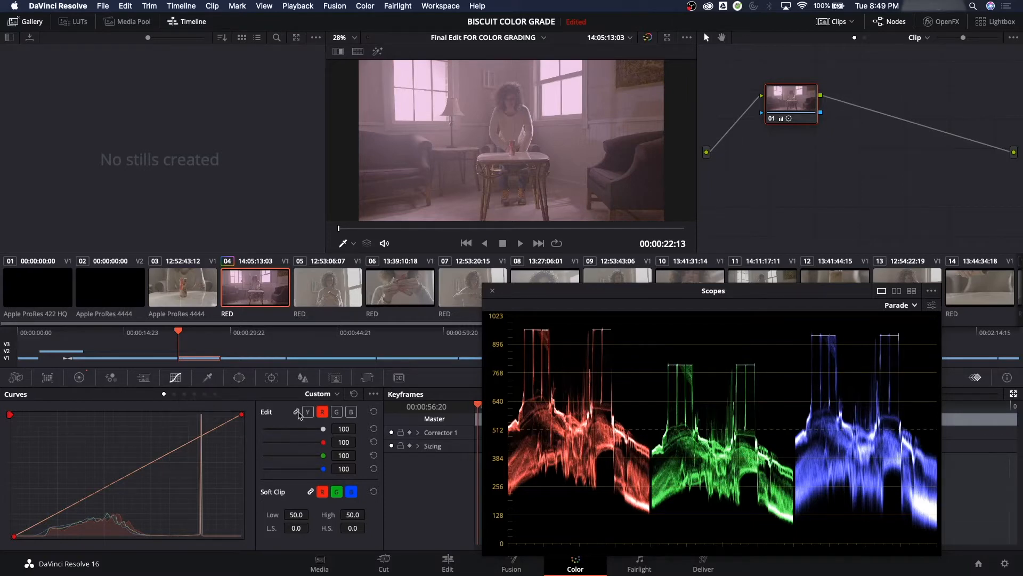
left_click(308, 412)
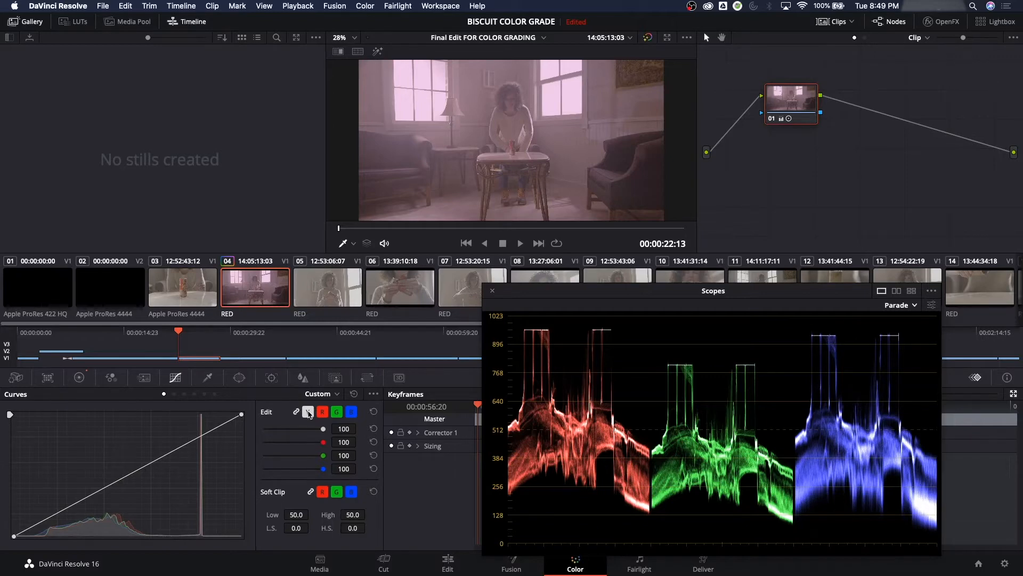
Select the Y luminance channel in the Curves edit controls
left_click(308, 411)
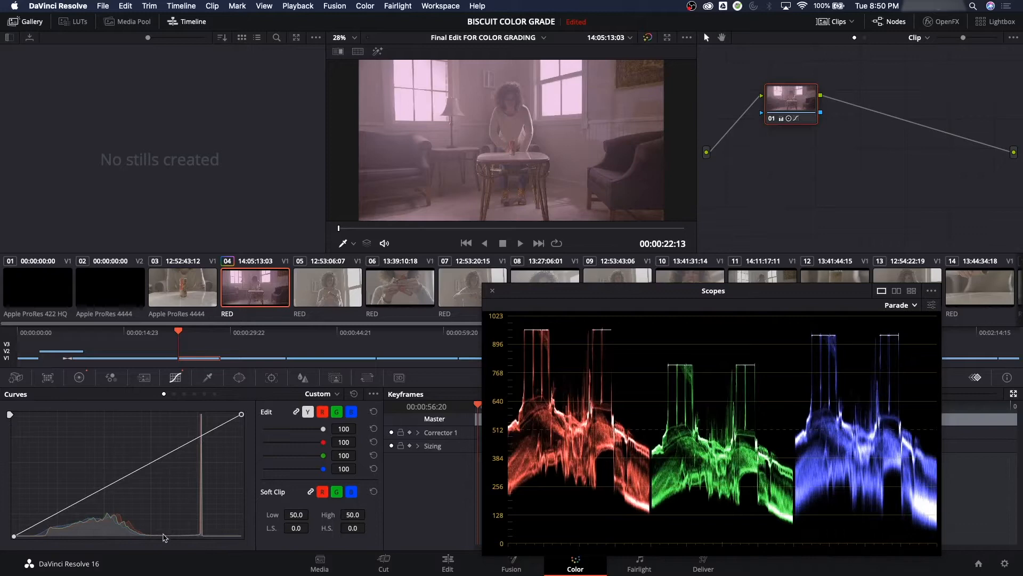
mouse_move(22, 534)
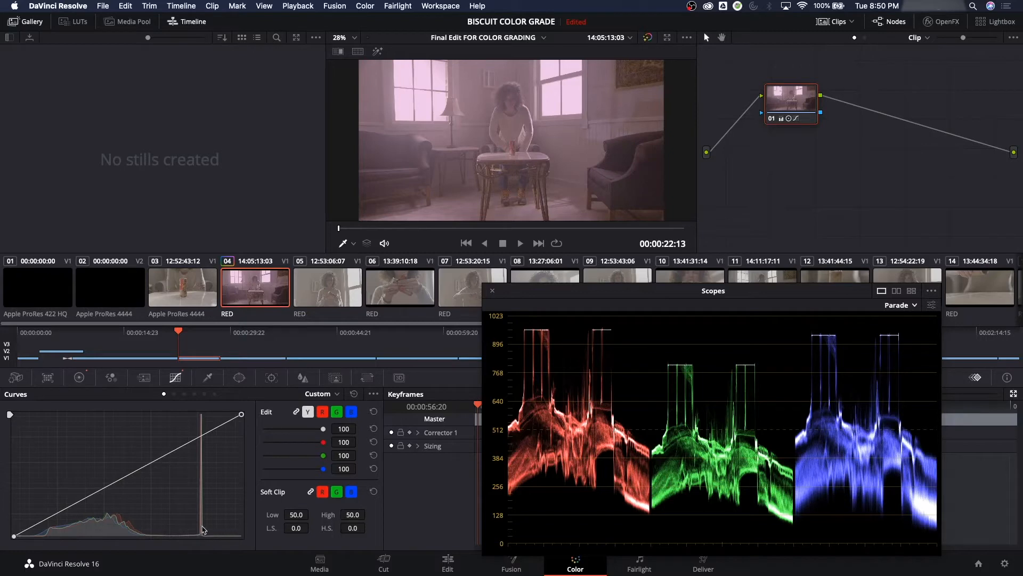
mouse_move(114, 519)
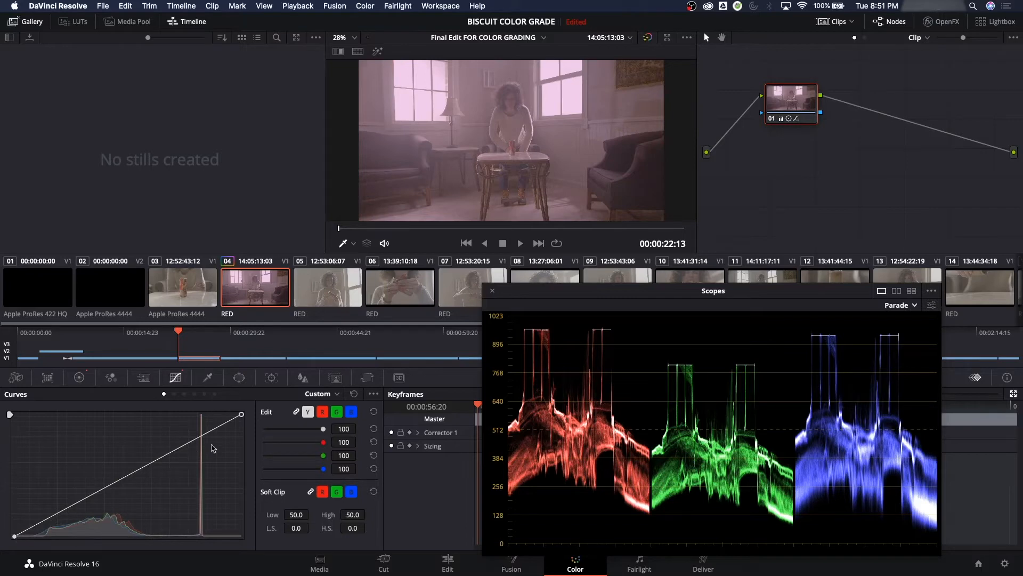
mouse_move(47, 525)
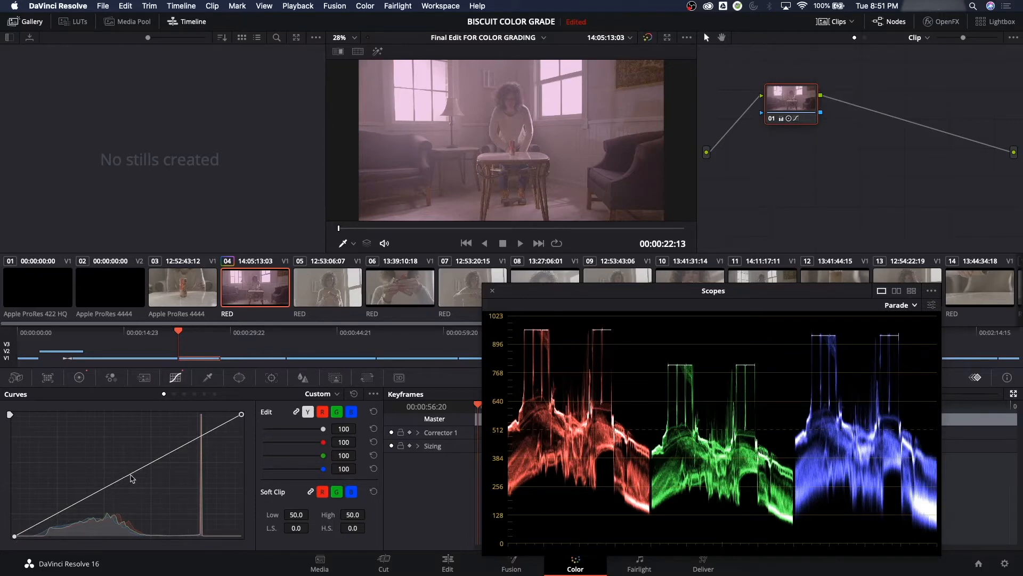
mouse_move(101, 478)
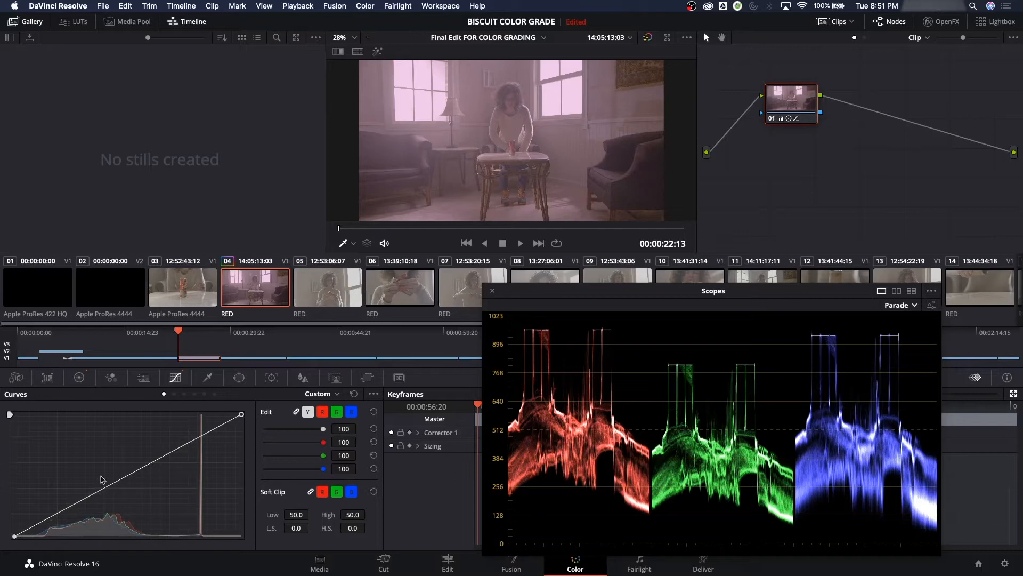
mouse_move(116, 428)
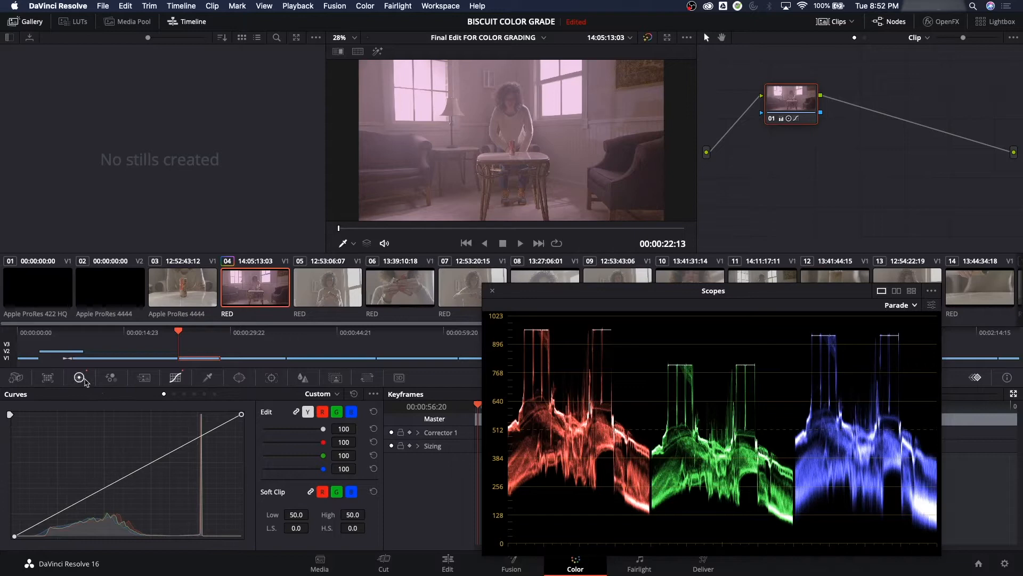
Review the primary wheels with contrast 1.290, then return to the custom curves
left_click(79, 378)
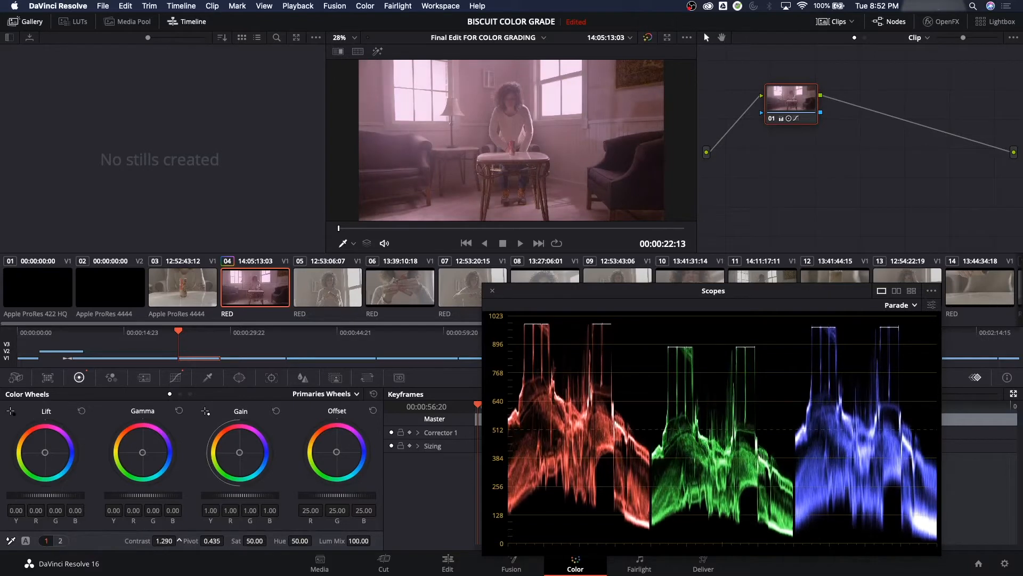
left_click(175, 378)
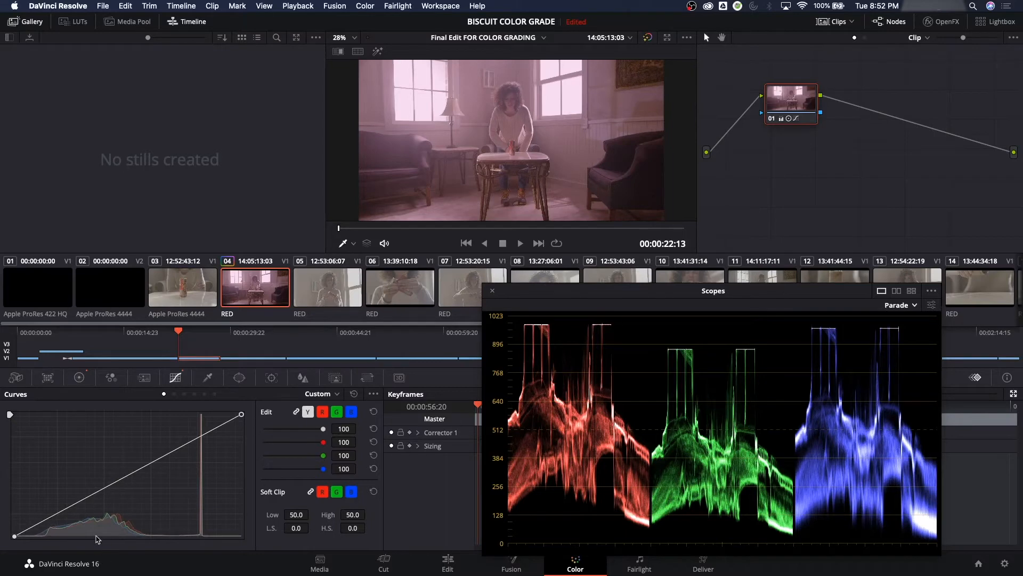
mouse_move(428, 185)
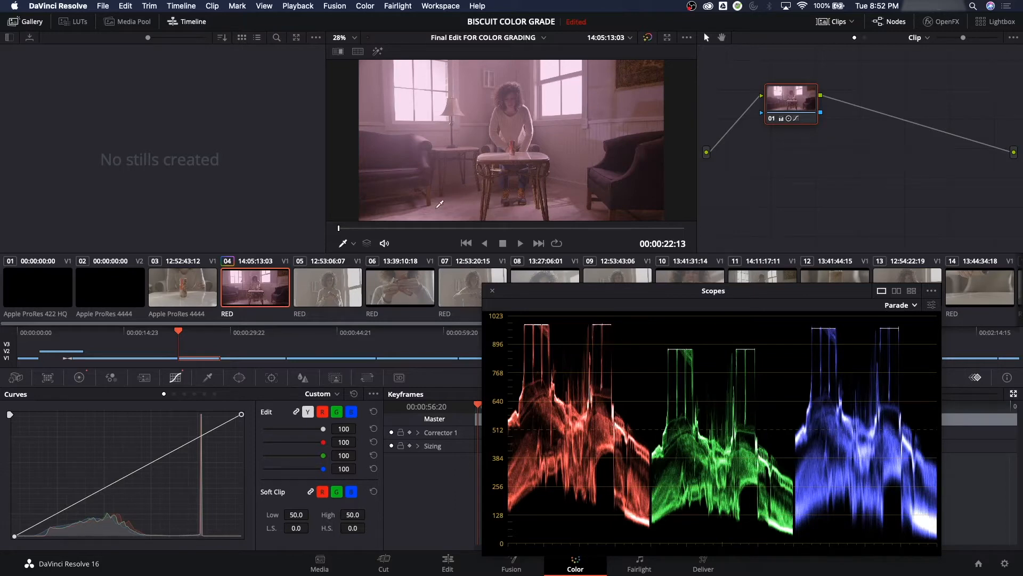
mouse_move(371, 209)
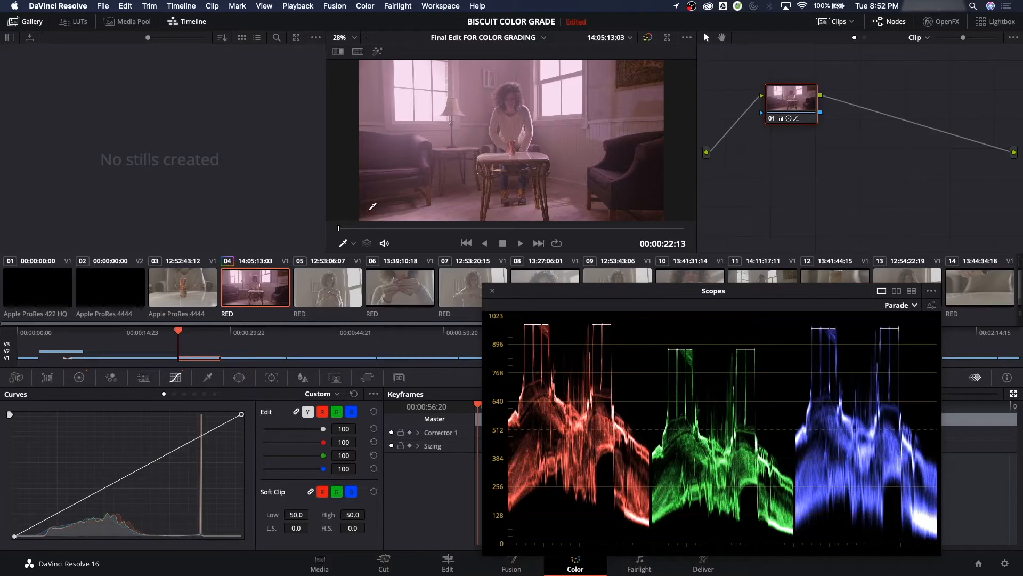
Add a shadow point, unlink the channels, and adjust the red and blue curves
left_click(64, 509)
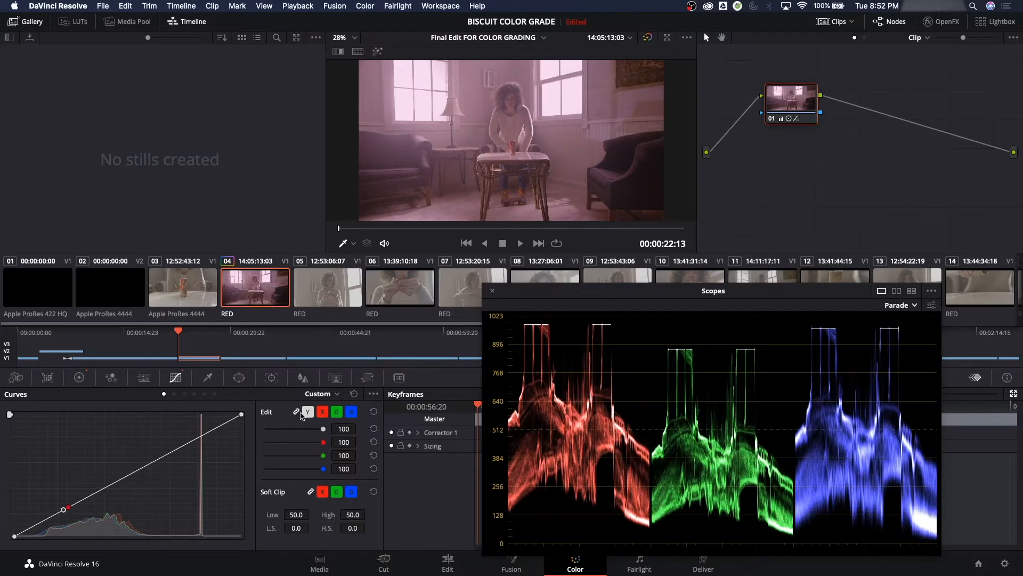
left_click(322, 411)
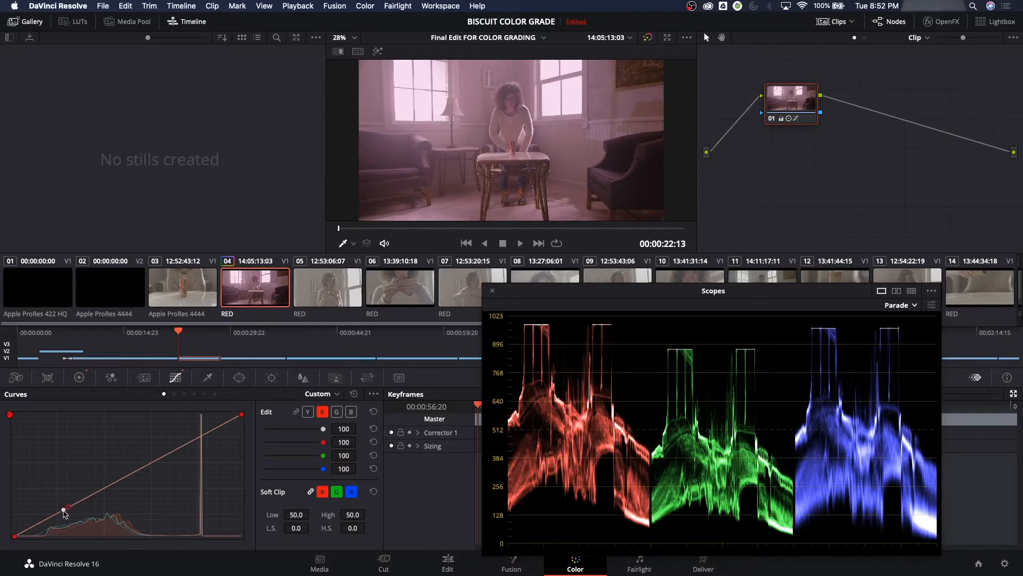
left_click(337, 412)
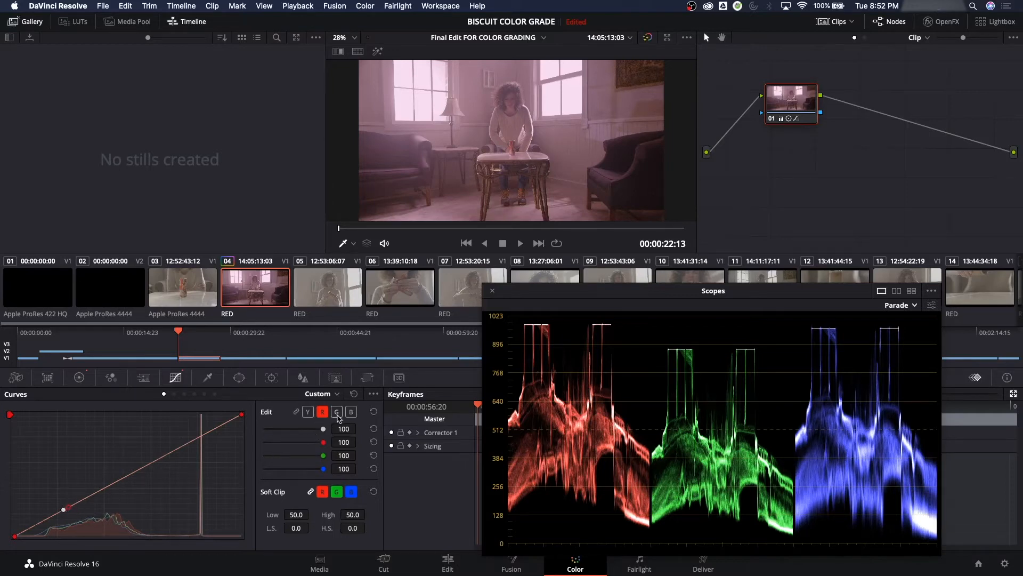
left_click(337, 411)
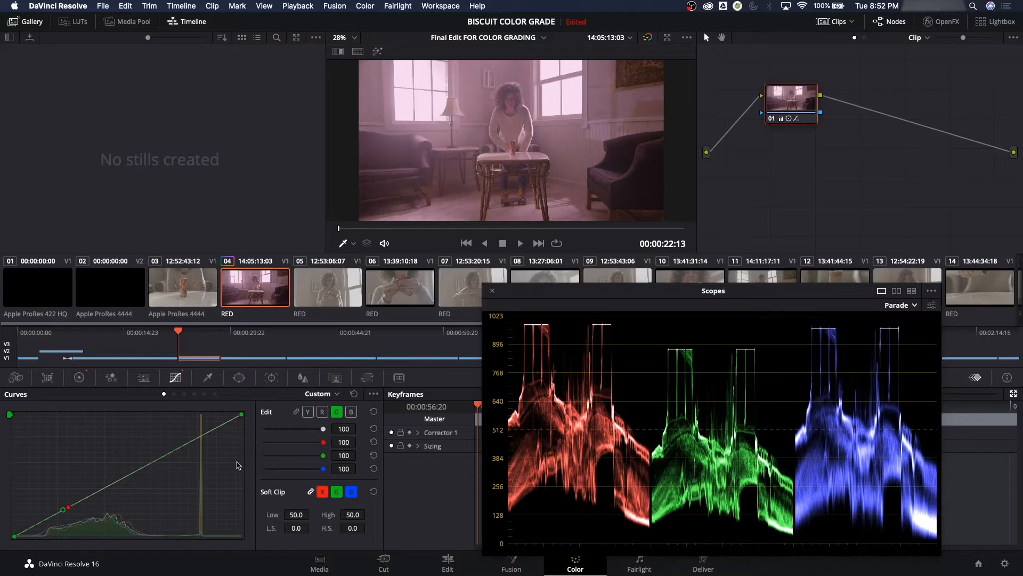
left_click(352, 411)
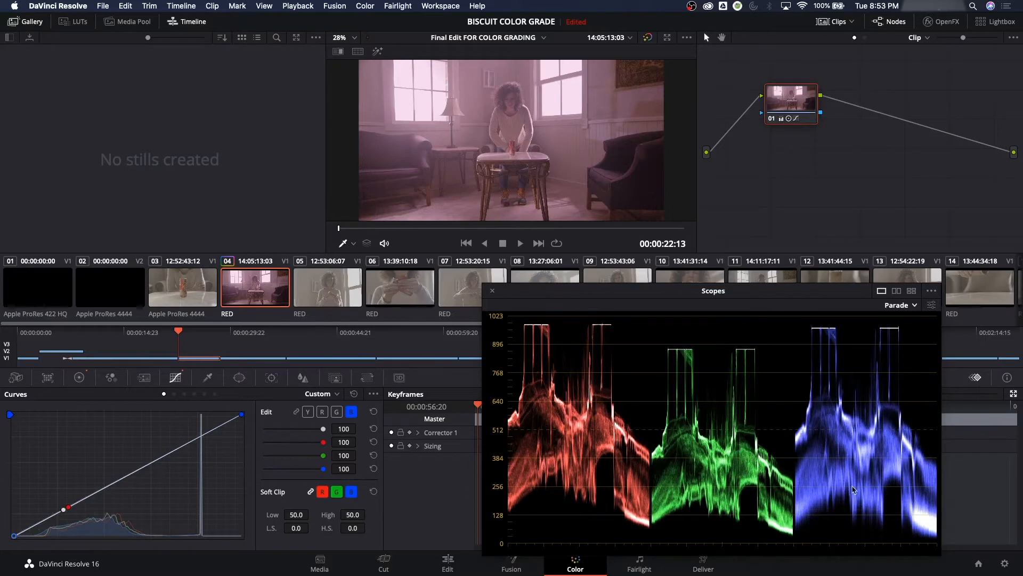
mouse_move(369, 210)
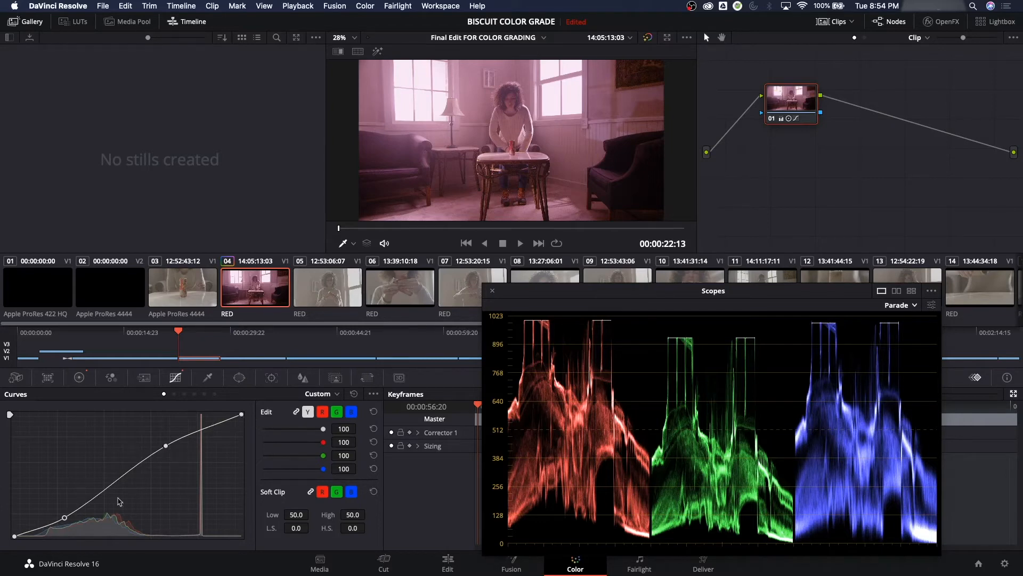
mouse_move(42, 515)
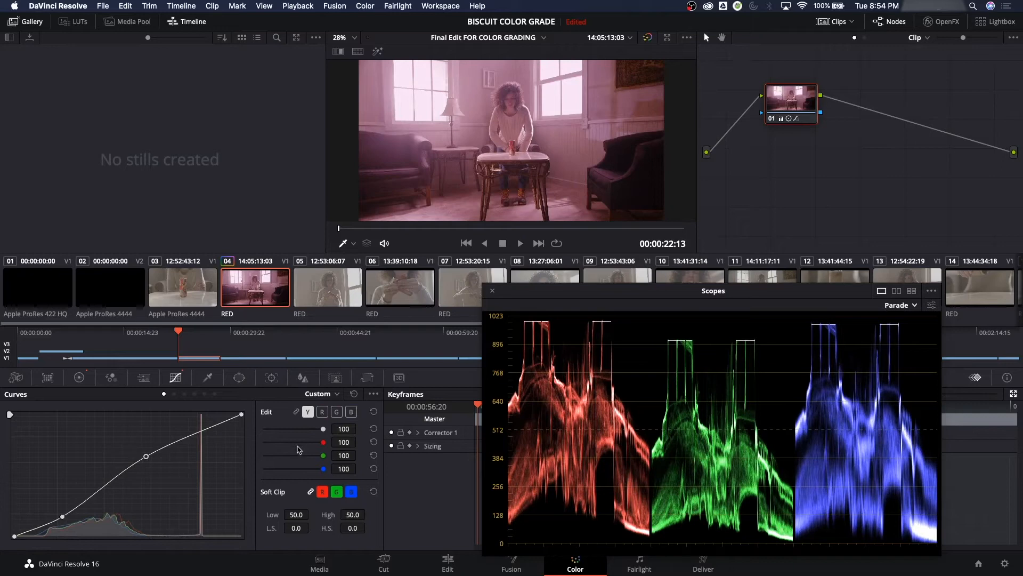
Inspect the R and G channel curves and reset the node's custom curves grade
left_click(321, 411)
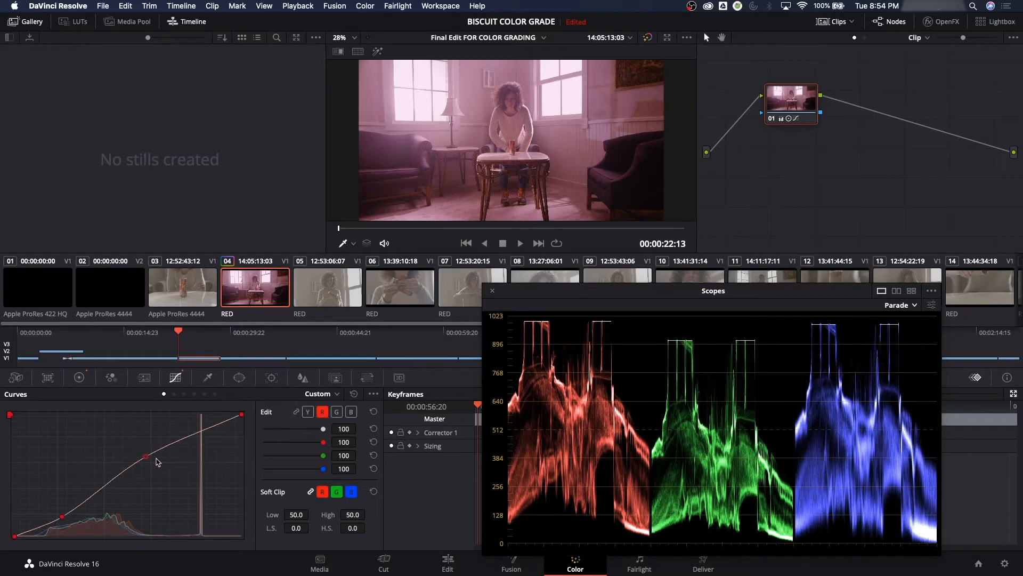
left_click(336, 412)
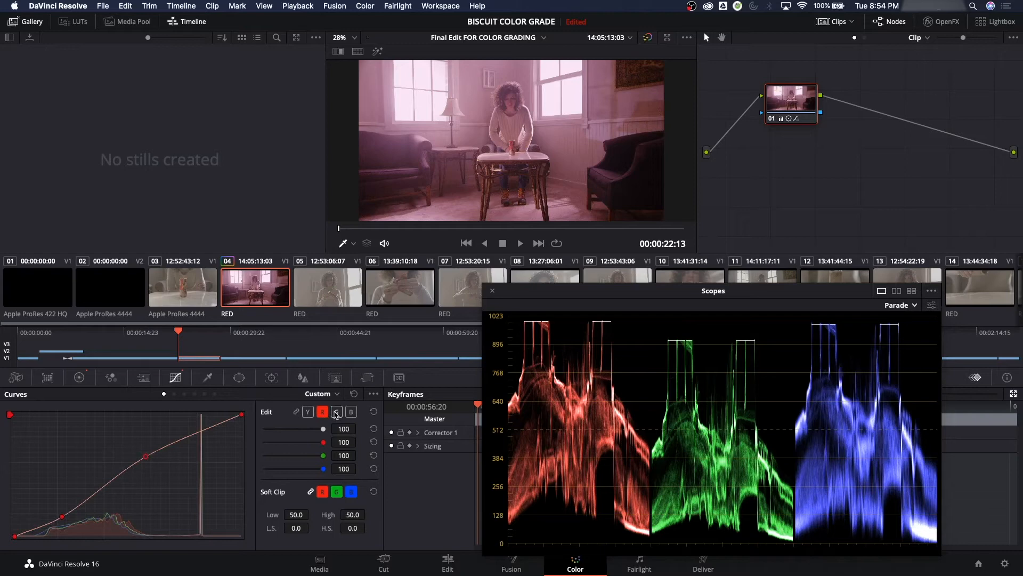
left_click(351, 411)
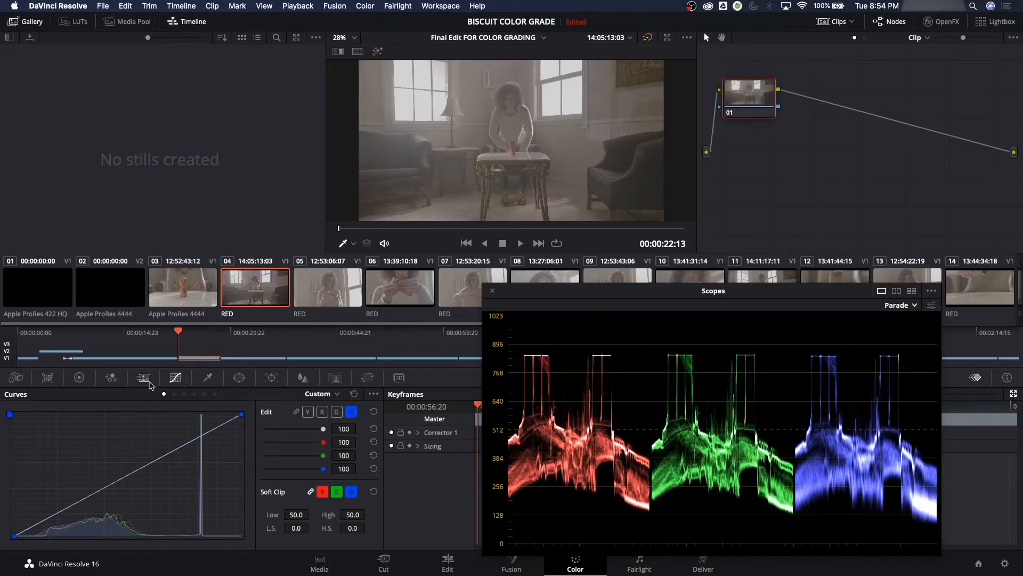
Add serial node 02 after the first node and show its custom curves
left_click(79, 377)
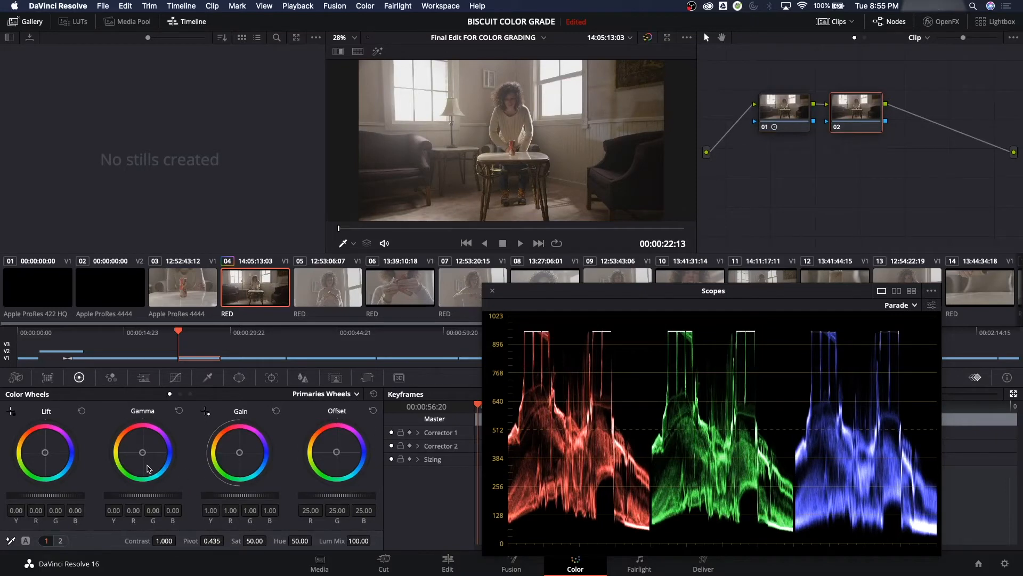
mouse_move(182, 383)
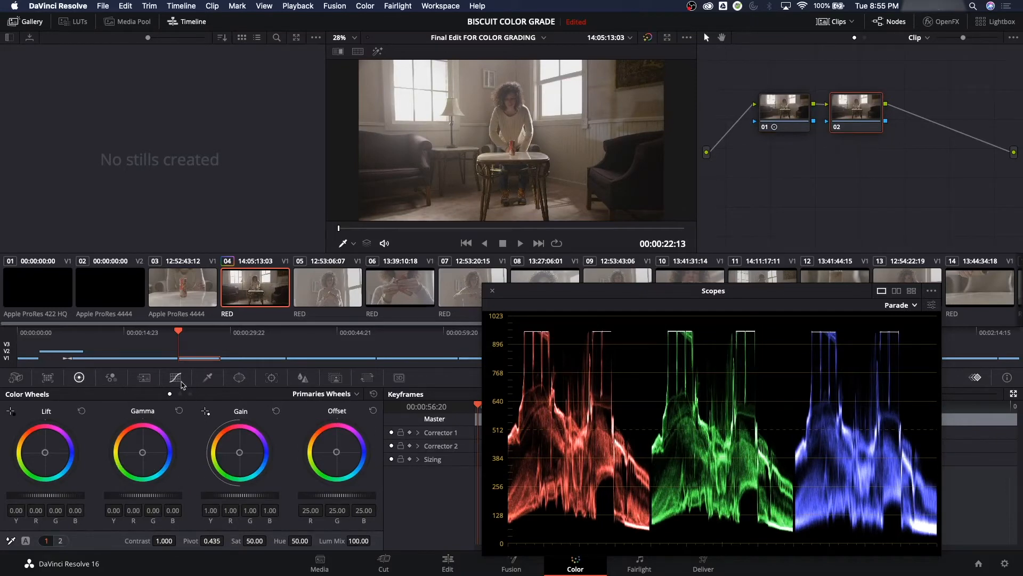
left_click(175, 377)
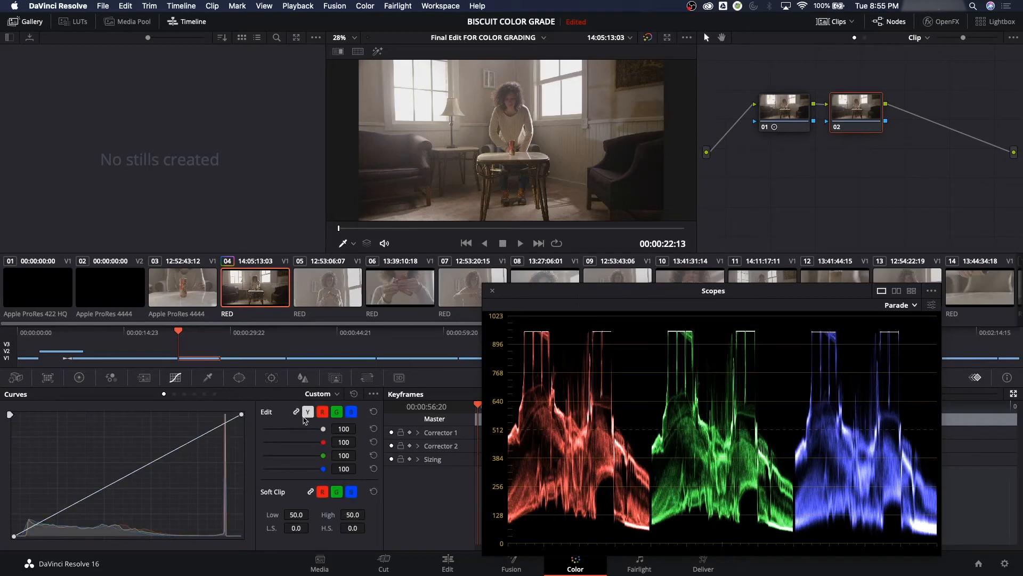
On node 02, add a Y midtone point and push the green and blue midtones up
left_click(321, 411)
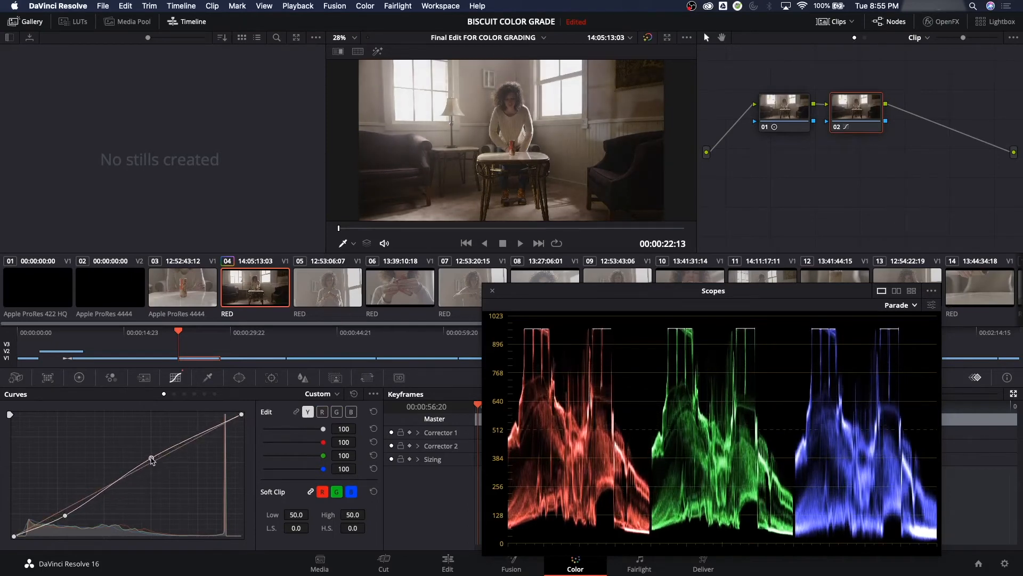
left_click(322, 411)
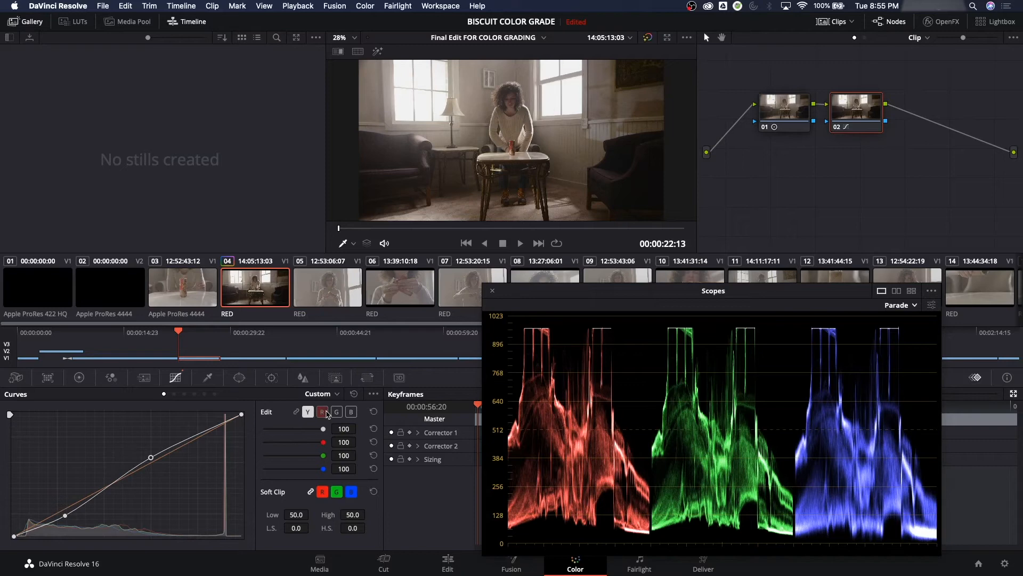
left_click(337, 411)
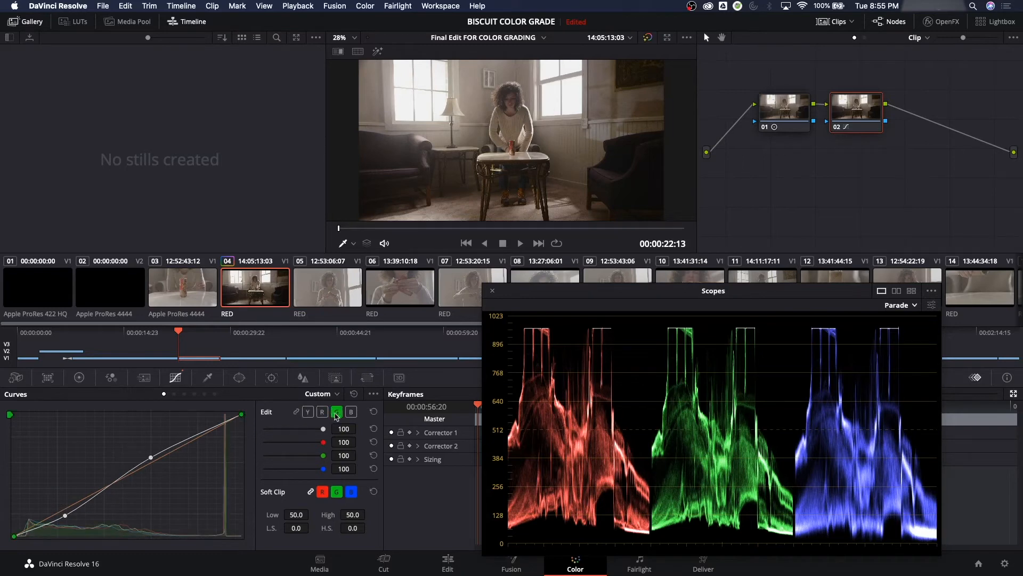
left_click(337, 411)
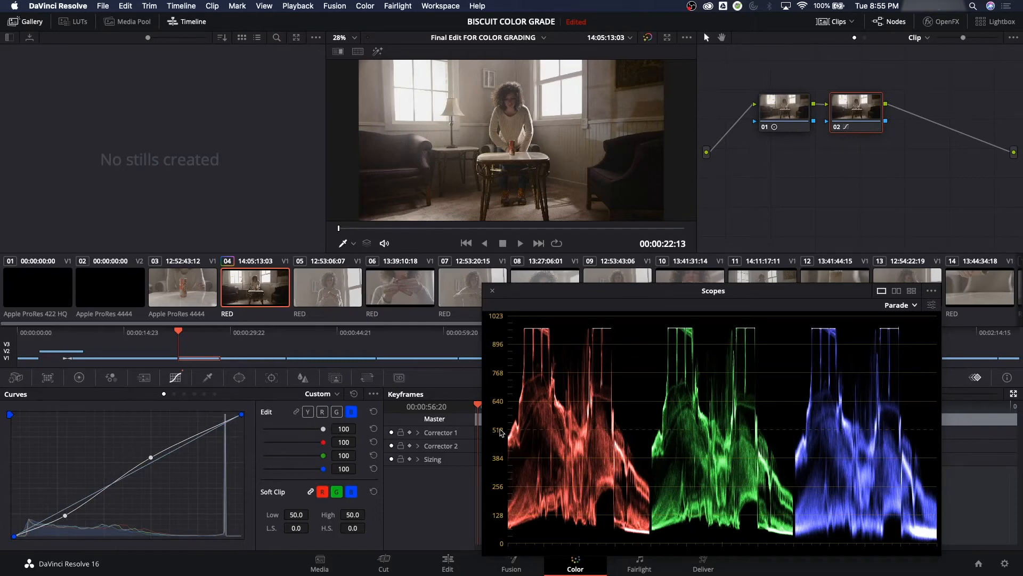
mouse_move(634, 435)
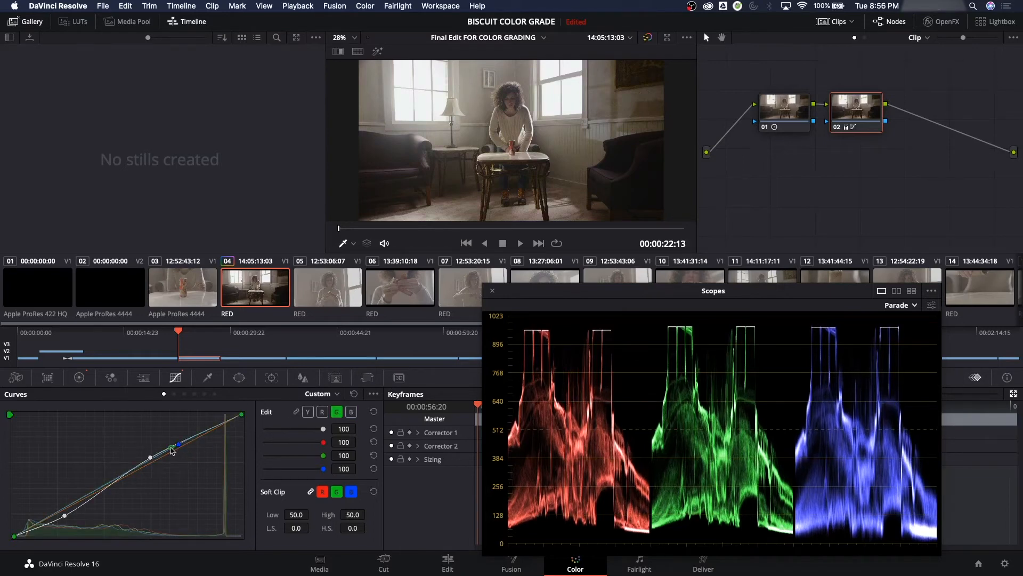
left_click(351, 411)
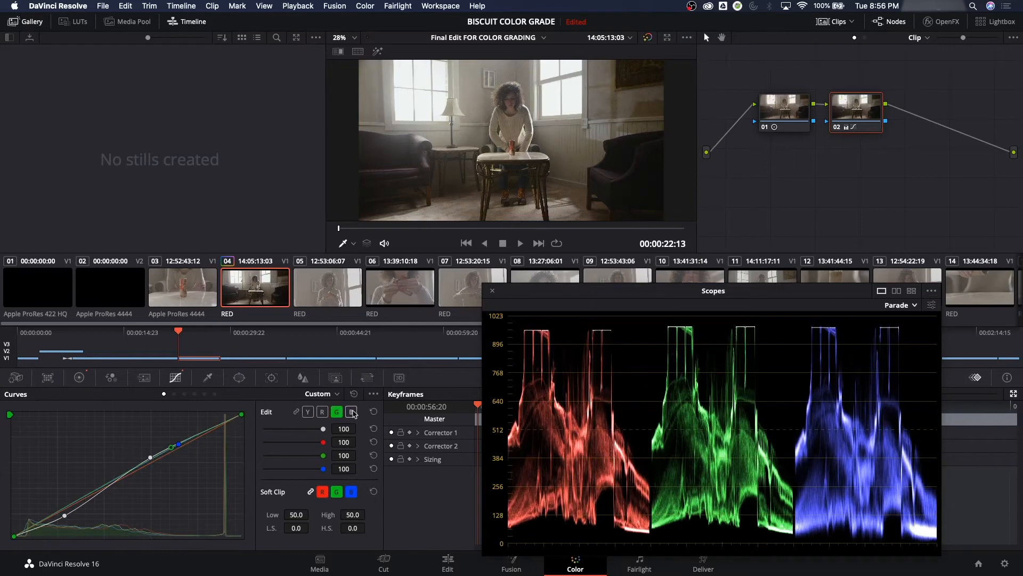
left_click(351, 411)
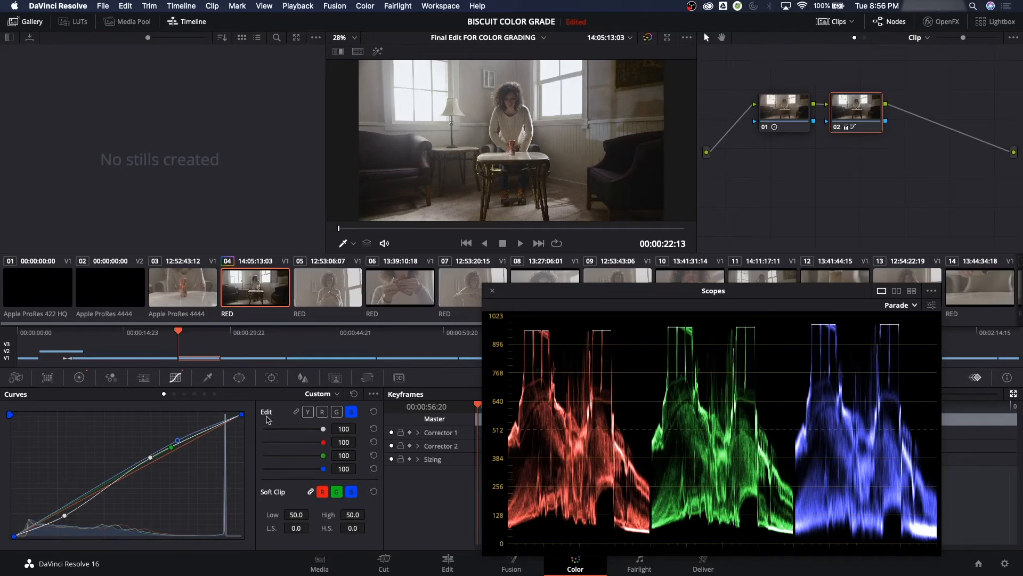
mouse_move(285, 438)
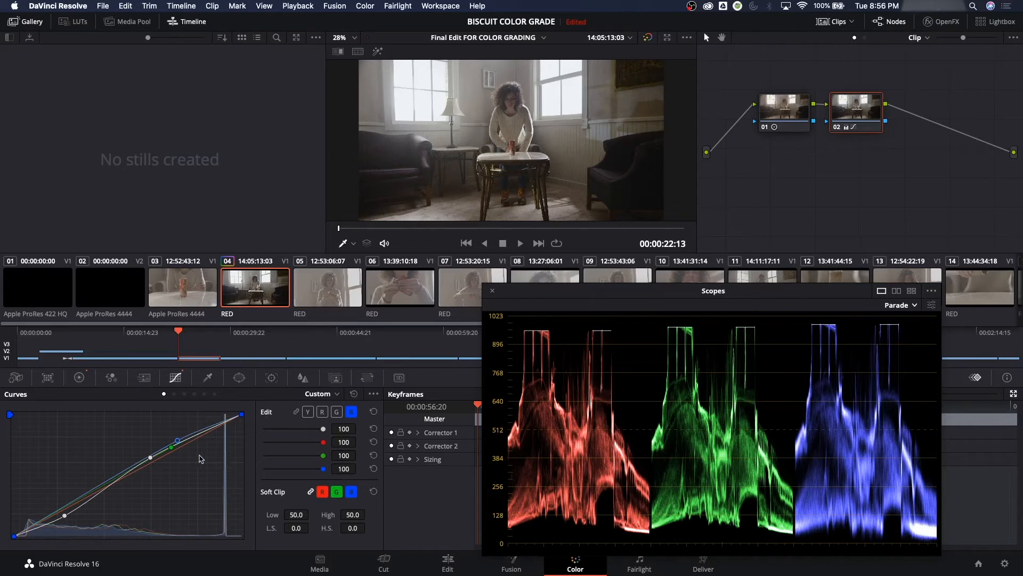
mouse_move(131, 483)
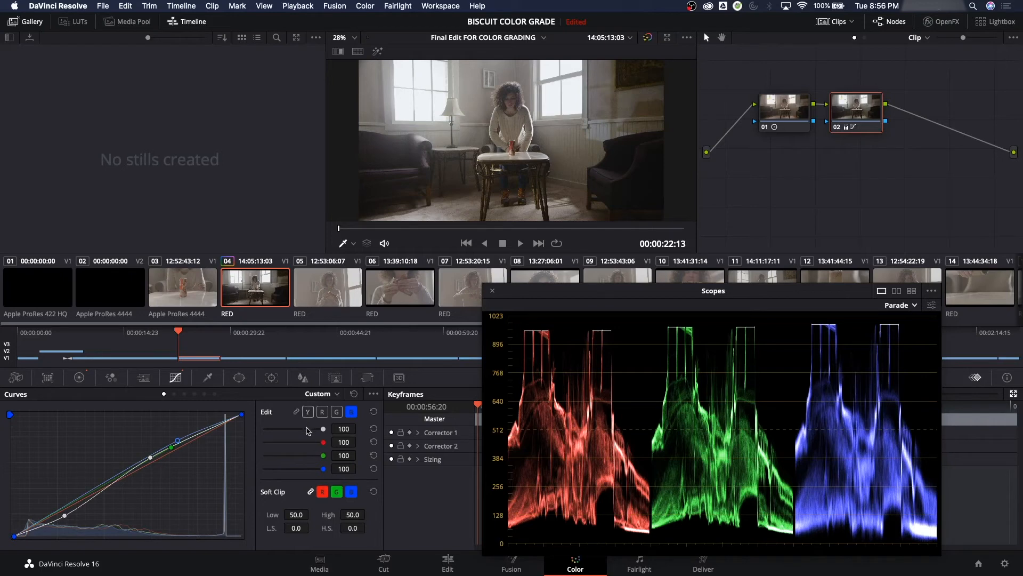
left_click(182, 287)
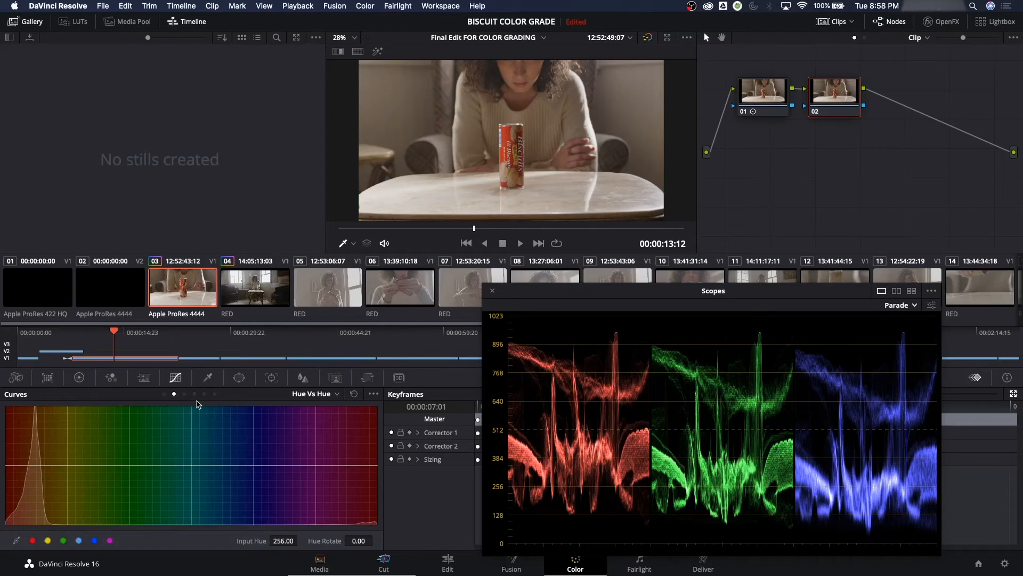
Preview the Hue vs Lum, Sat vs Sat and Hue vs Hue curves, settling on Hue vs Sat
left_click(184, 395)
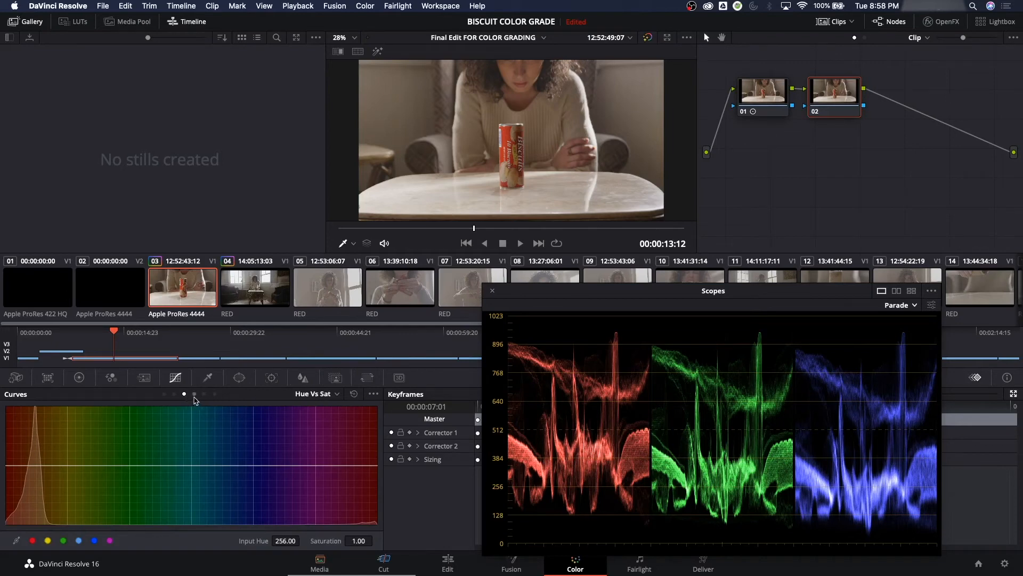
left_click(195, 393)
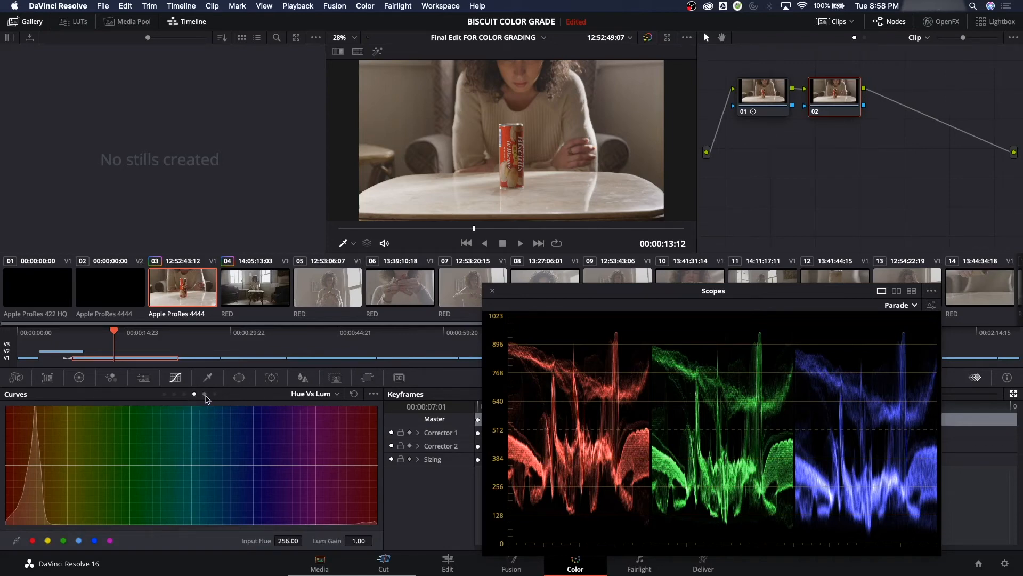
left_click(315, 393)
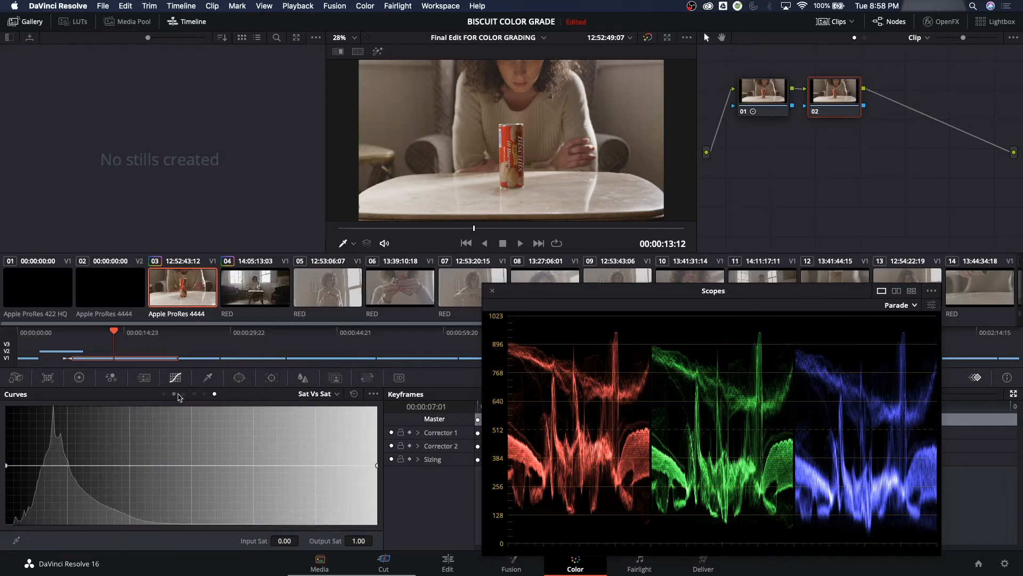
left_click(318, 393)
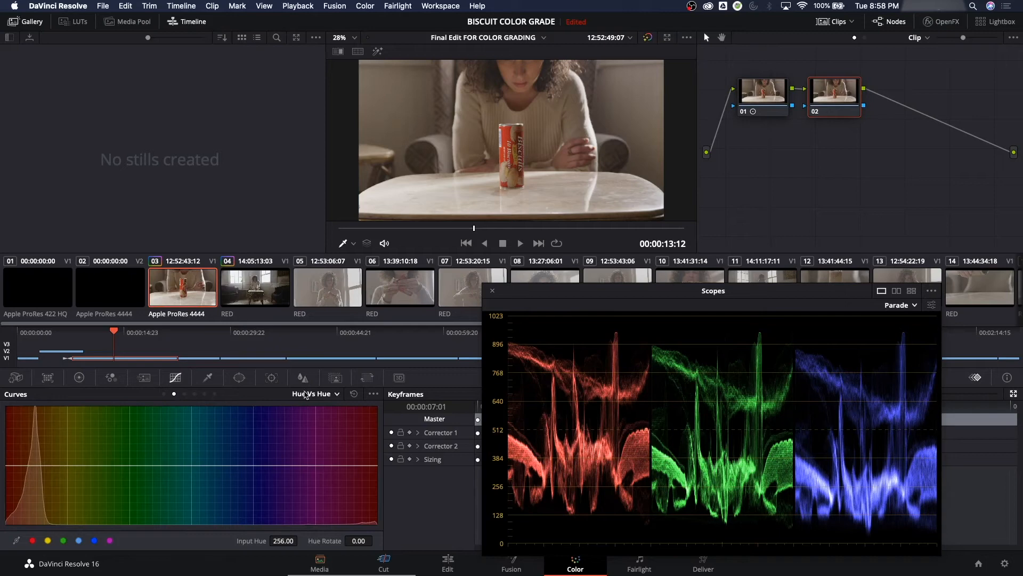
mouse_move(317, 396)
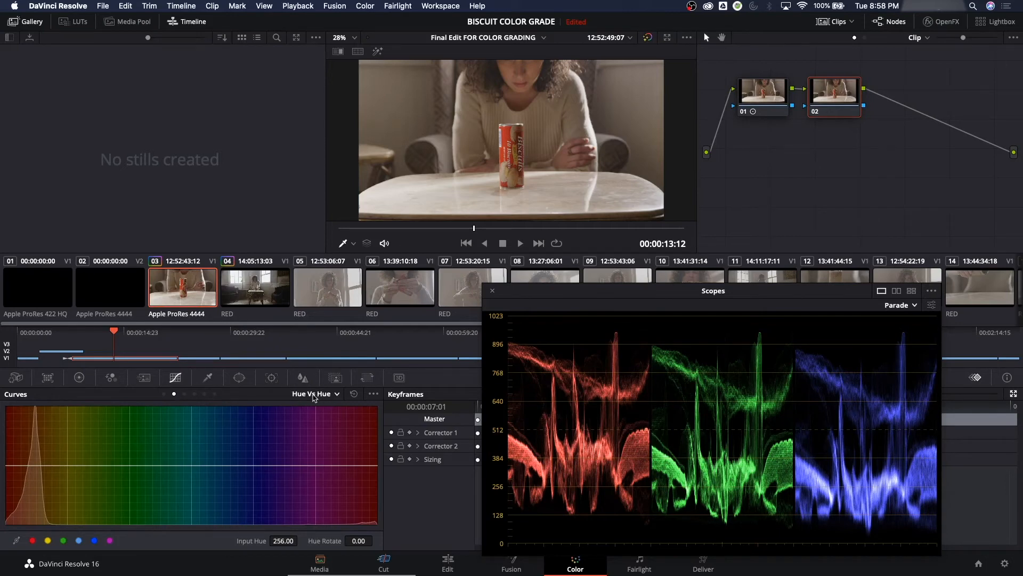
mouse_move(303, 396)
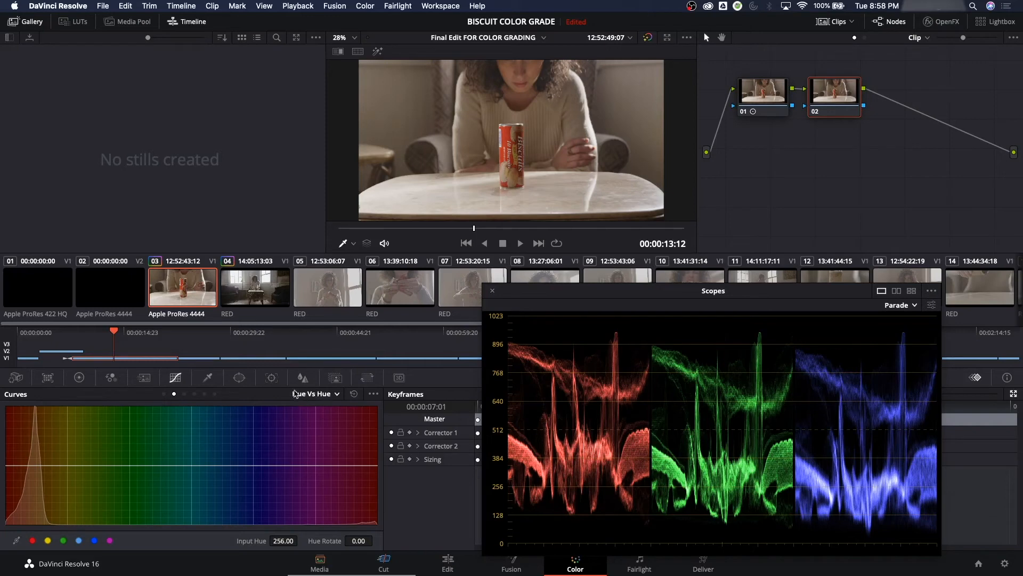
left_click(316, 393)
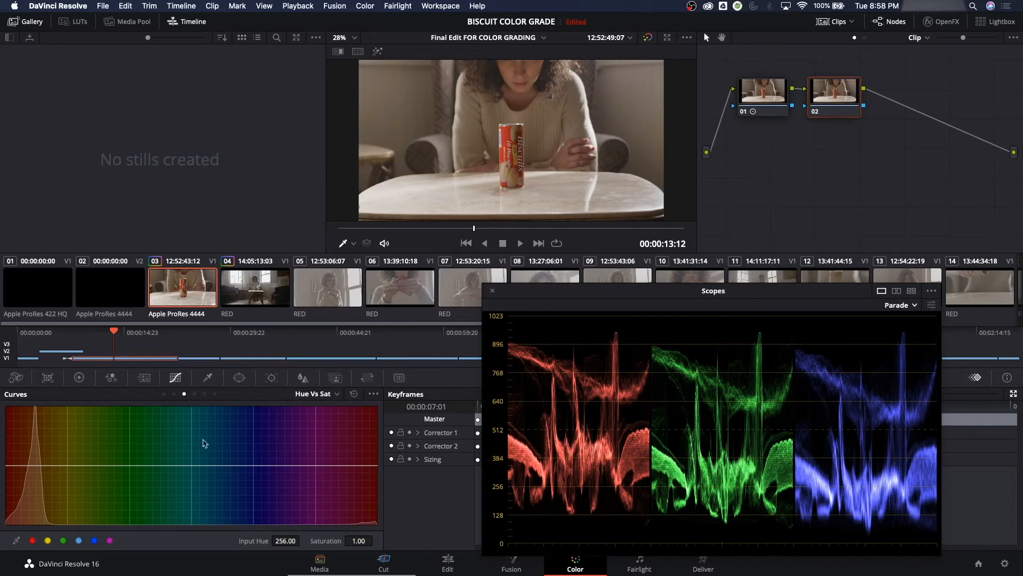
mouse_move(352, 254)
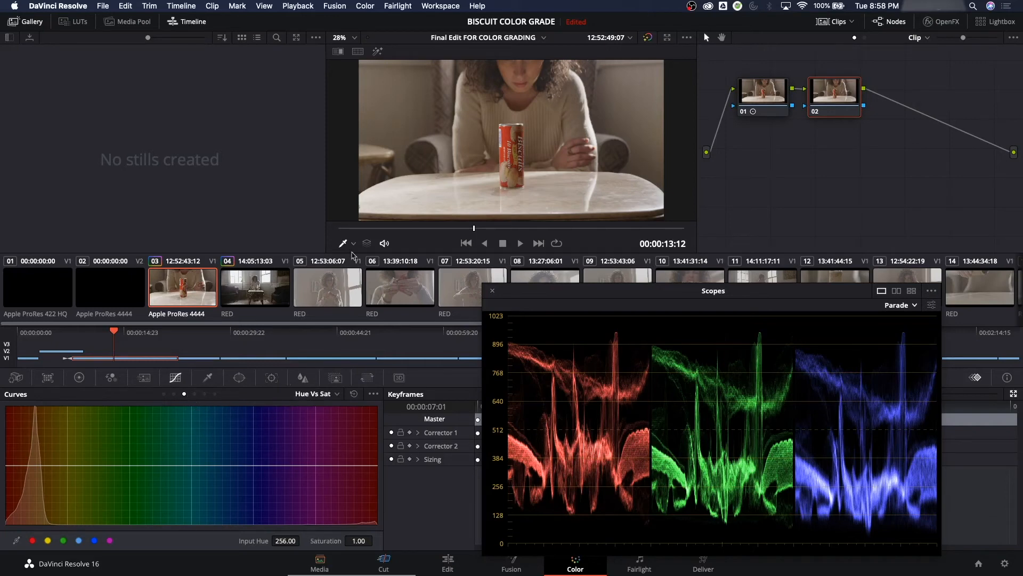
mouse_move(794, 331)
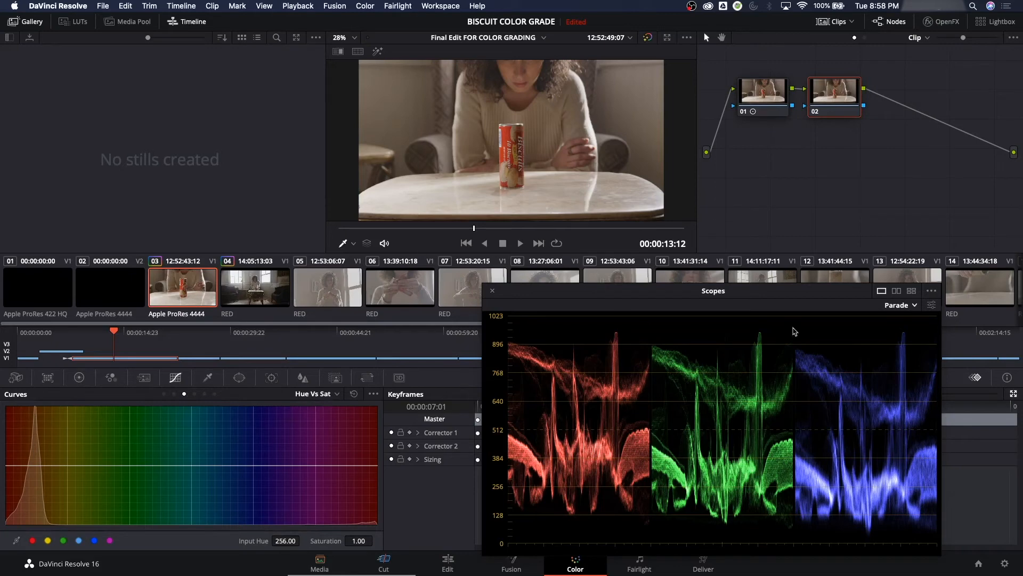
Open the Parade dropdown to list the scope types
left_click(899, 304)
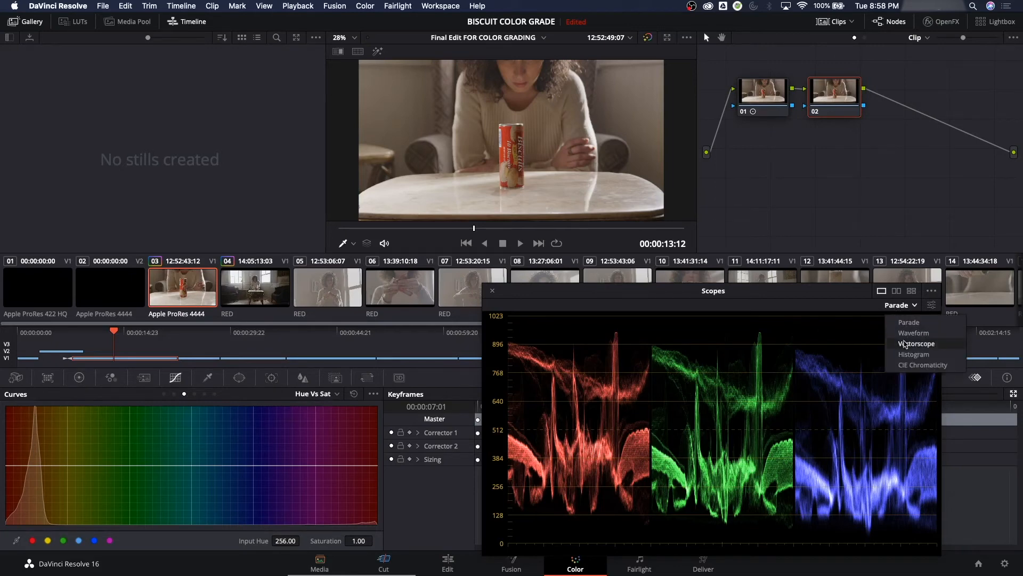
Switch the scope display from the RGB parade to the Vectorscope
left_click(917, 343)
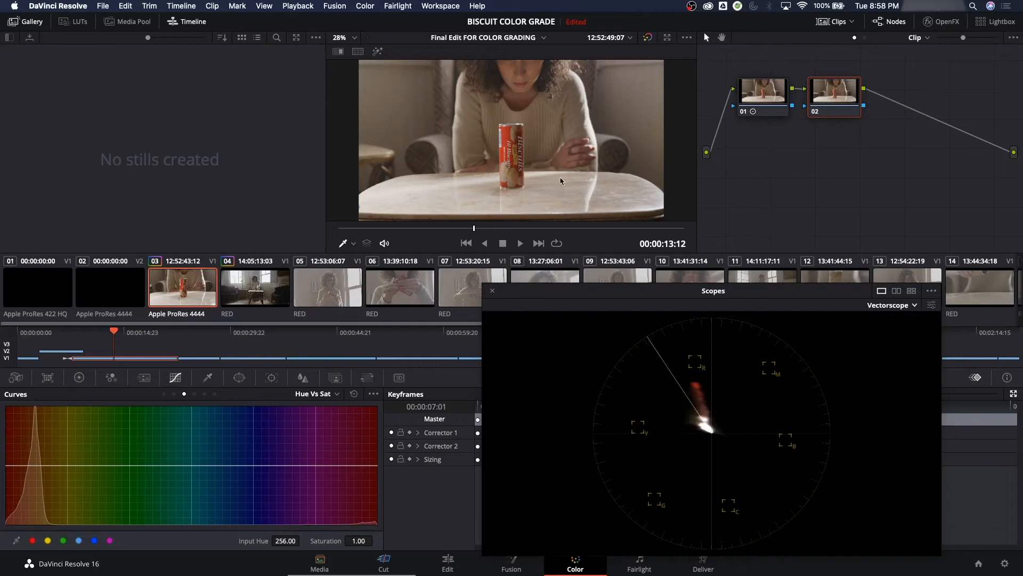
mouse_move(648, 386)
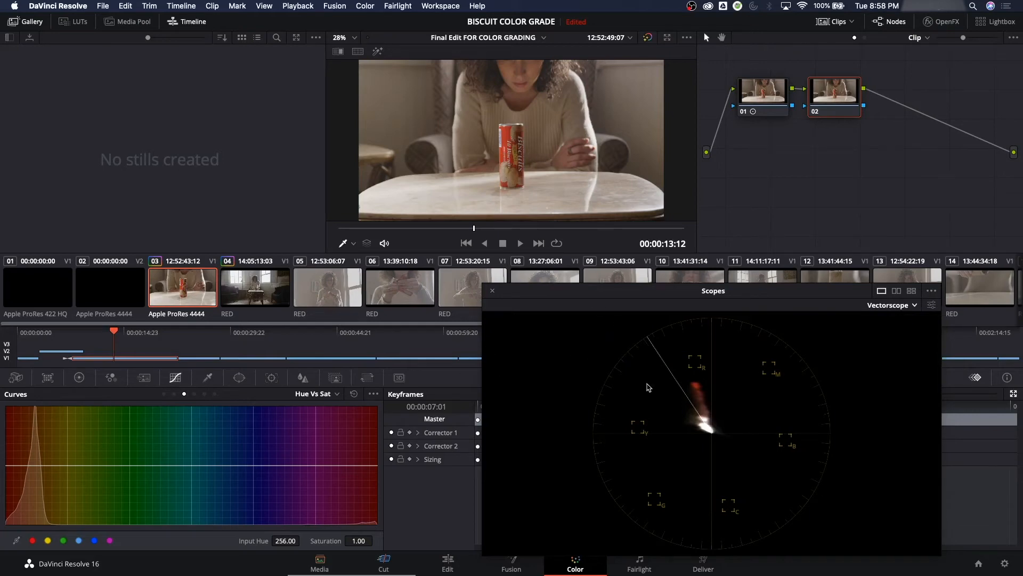
mouse_move(366, 334)
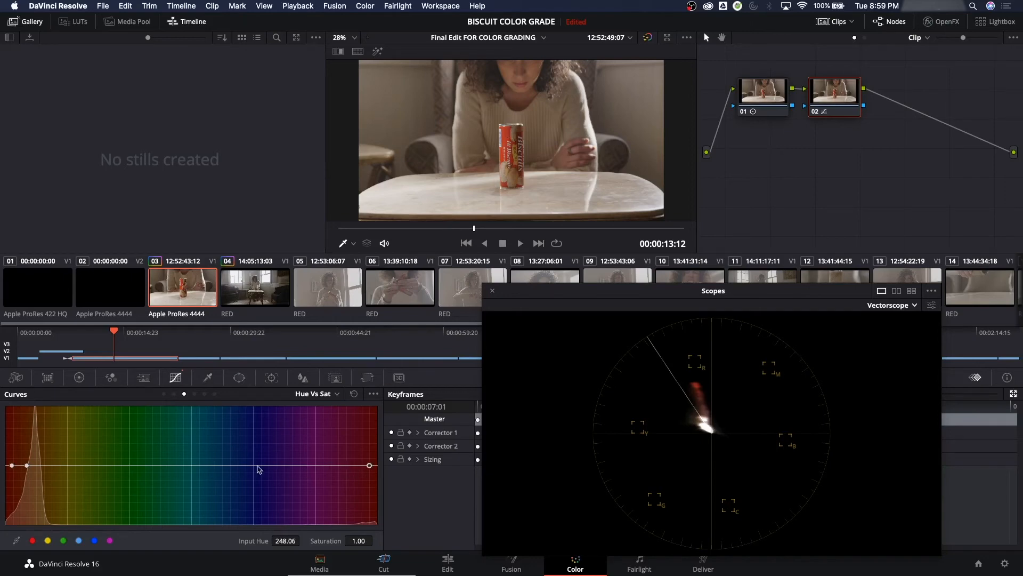
mouse_move(335, 450)
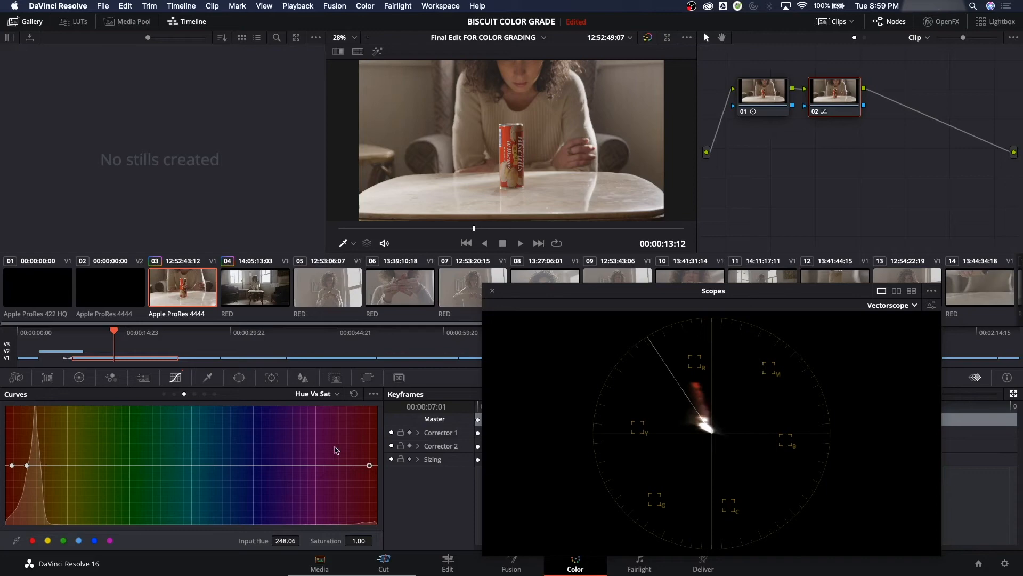
mouse_move(370, 470)
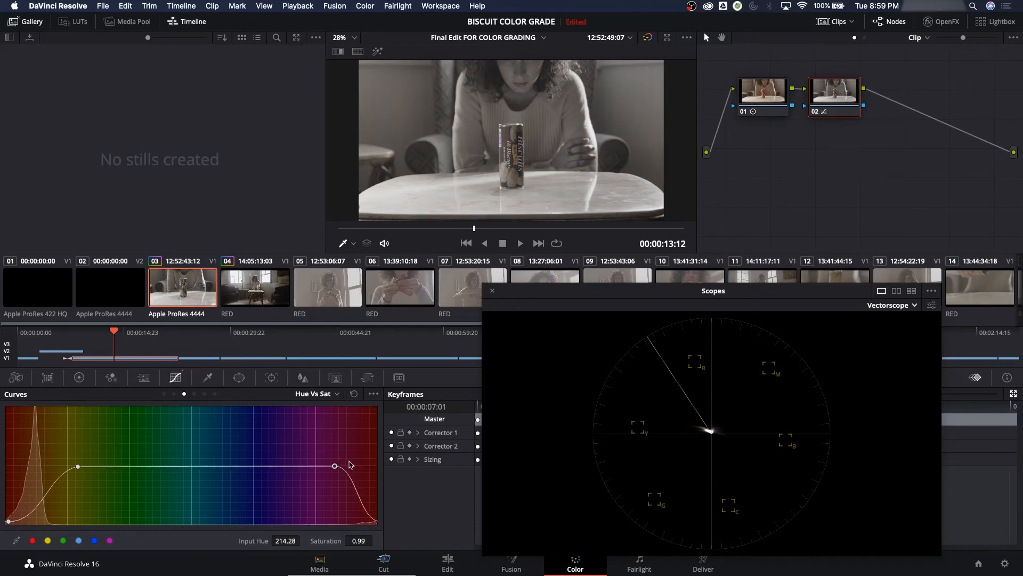
mouse_move(290, 291)
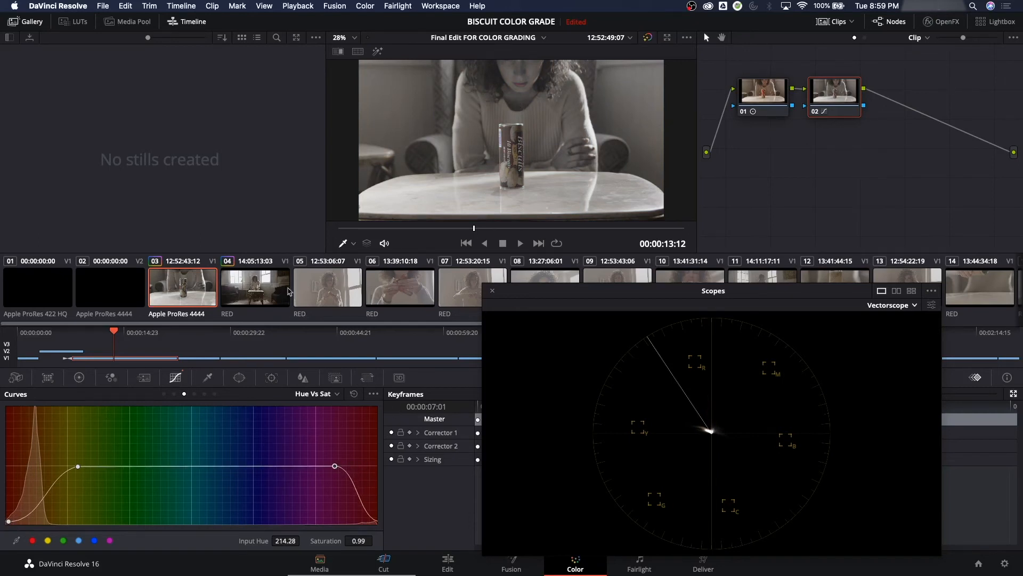
mouse_move(5, 458)
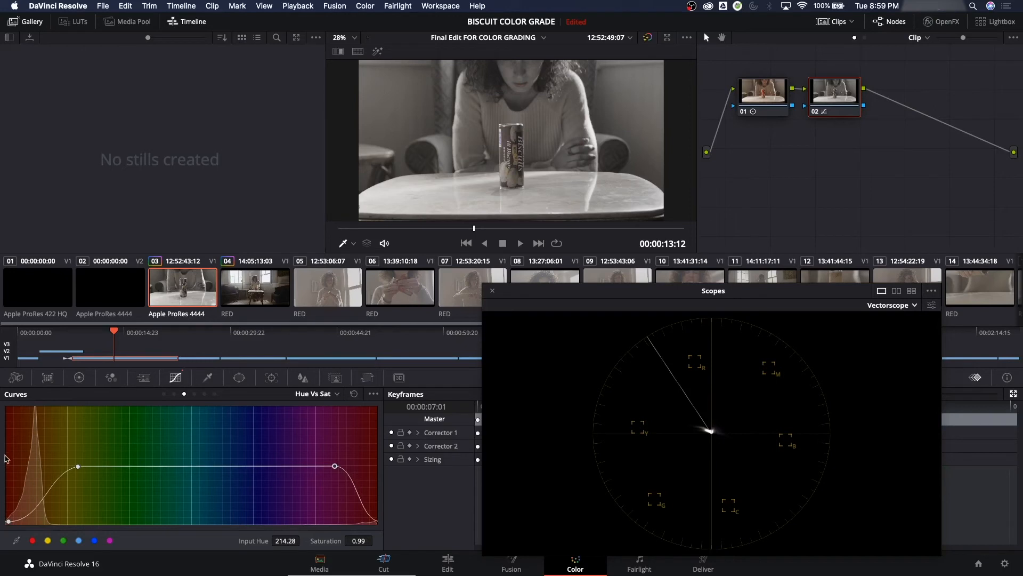
mouse_move(21, 463)
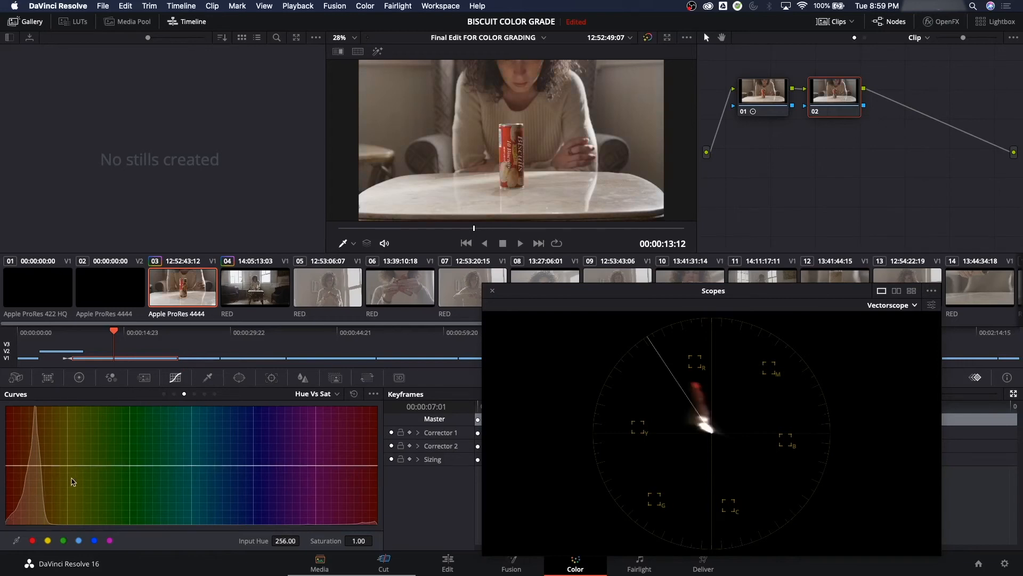
mouse_move(432, 186)
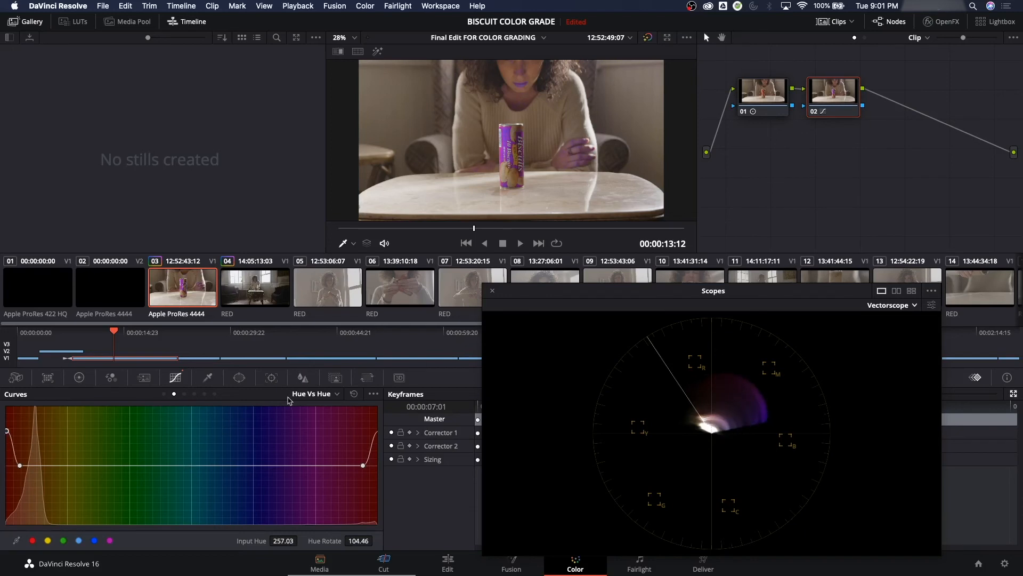
mouse_move(206, 392)
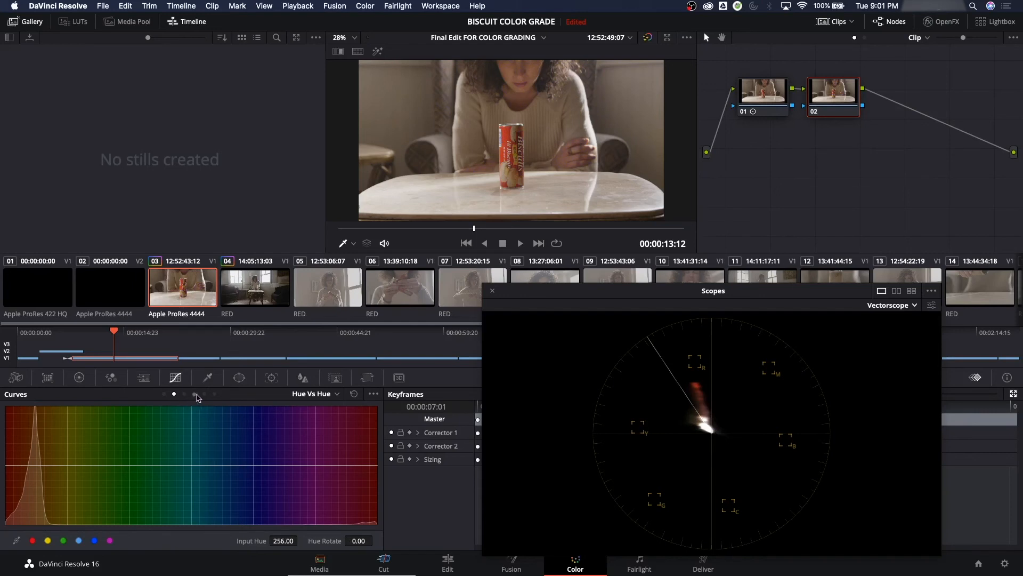
Step the curve mode through Hue vs Lum to the flat Lum vs Sat curve
left_click(313, 393)
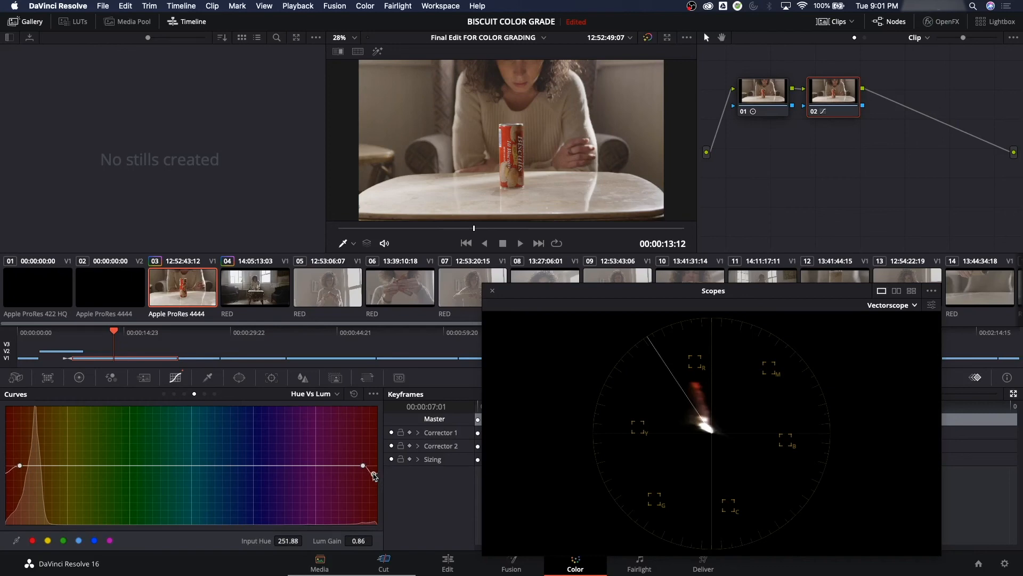
left_click(314, 392)
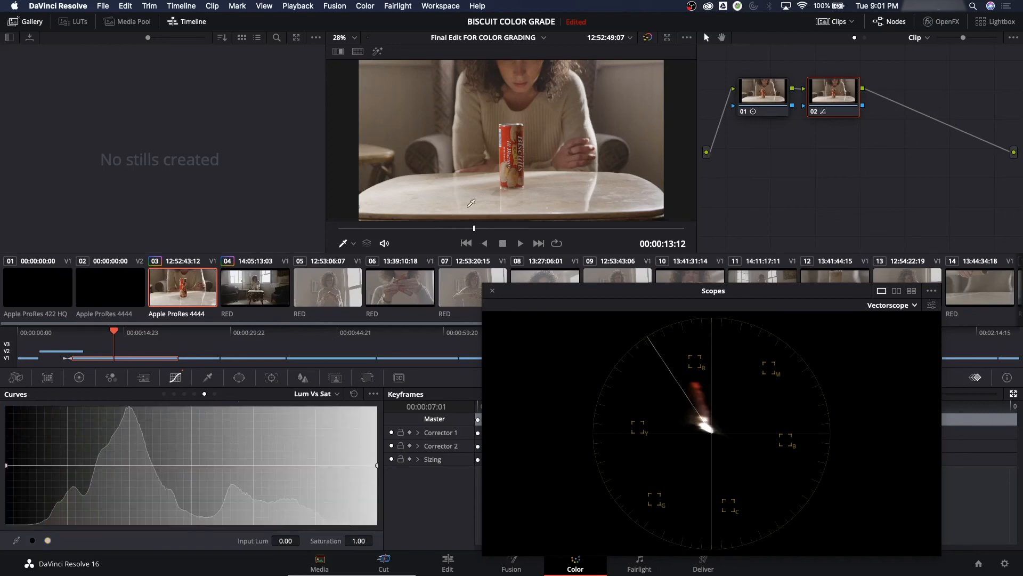
mouse_move(463, 67)
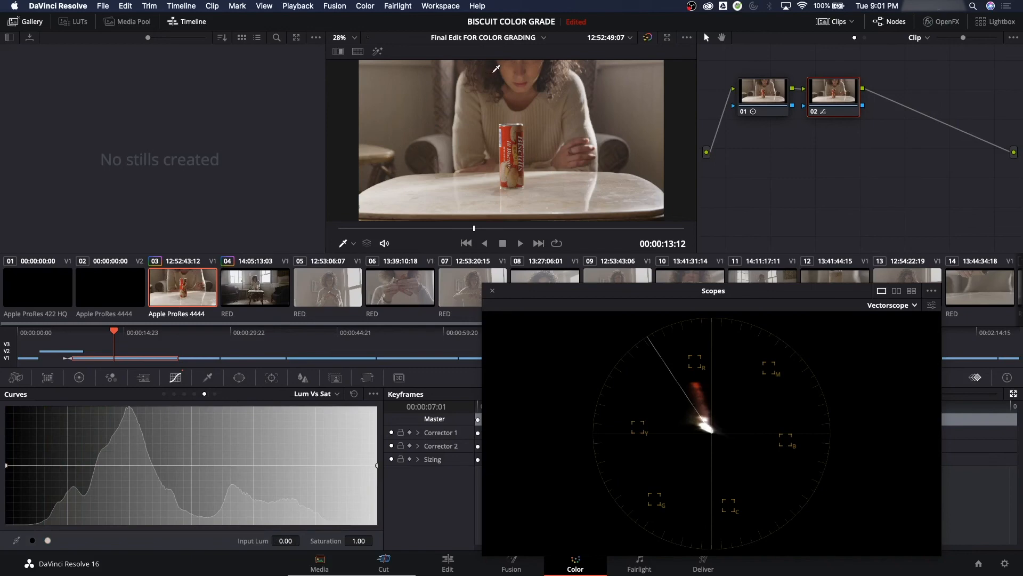
mouse_move(161, 334)
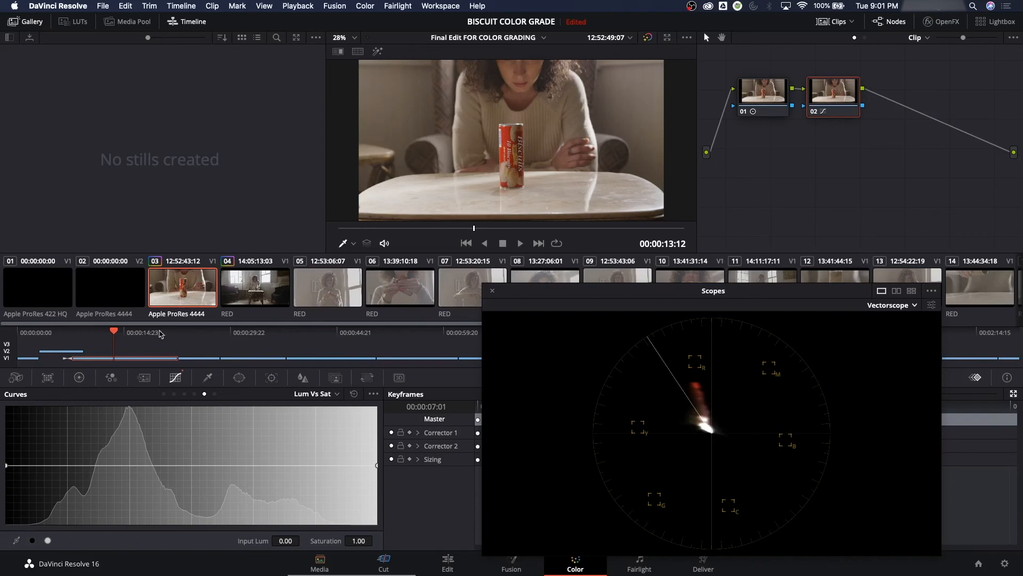
Switch to clip 04, the wide shot of the woman in the bright room
left_click(253, 287)
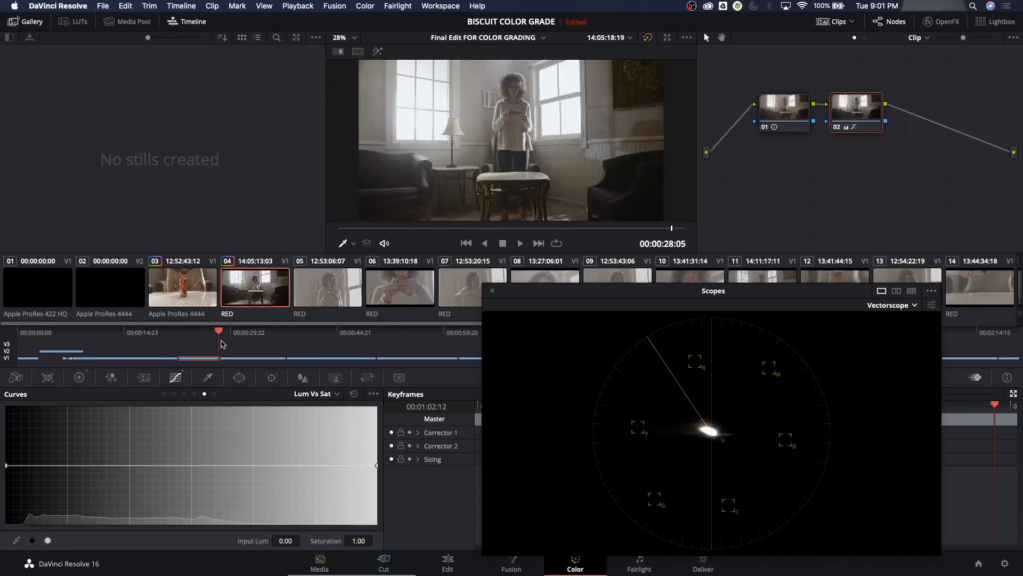
mouse_move(620, 173)
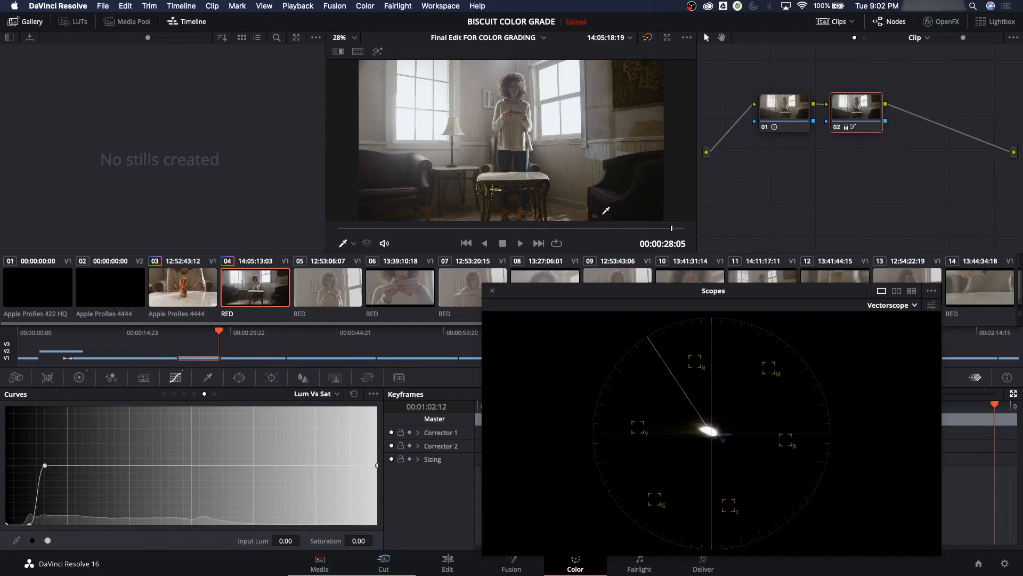
mouse_move(143, 407)
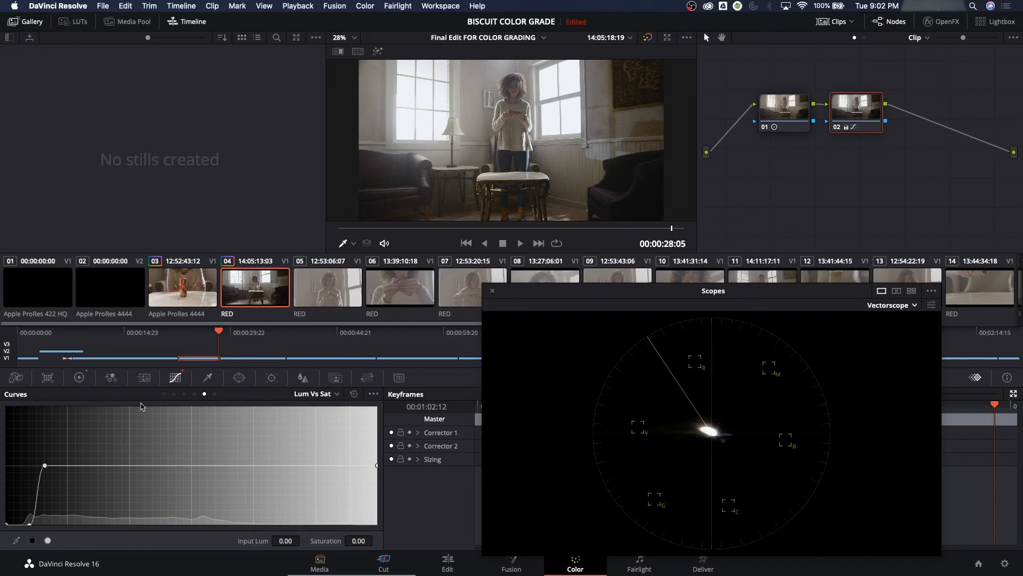
mouse_move(46, 467)
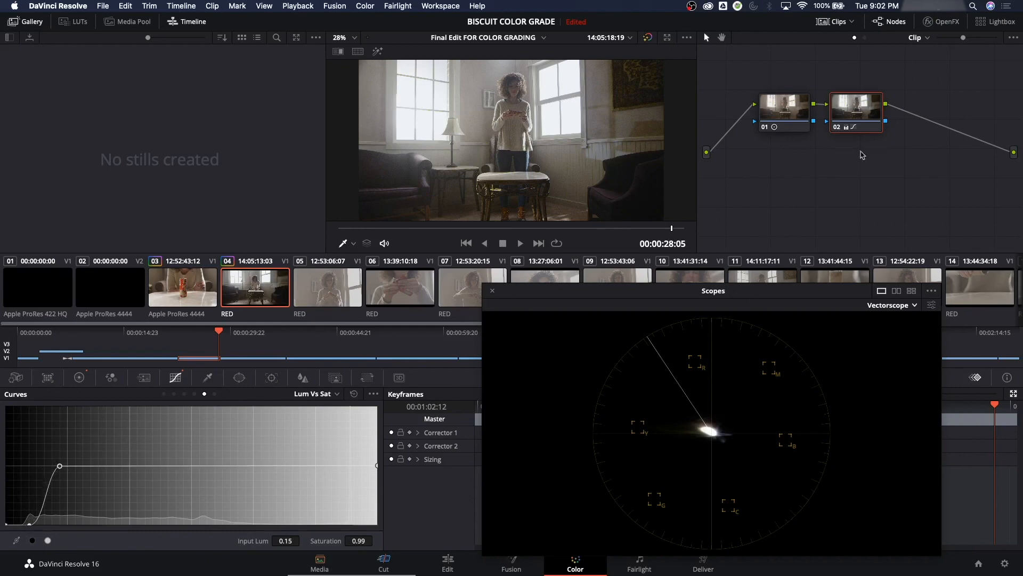
mouse_move(633, 189)
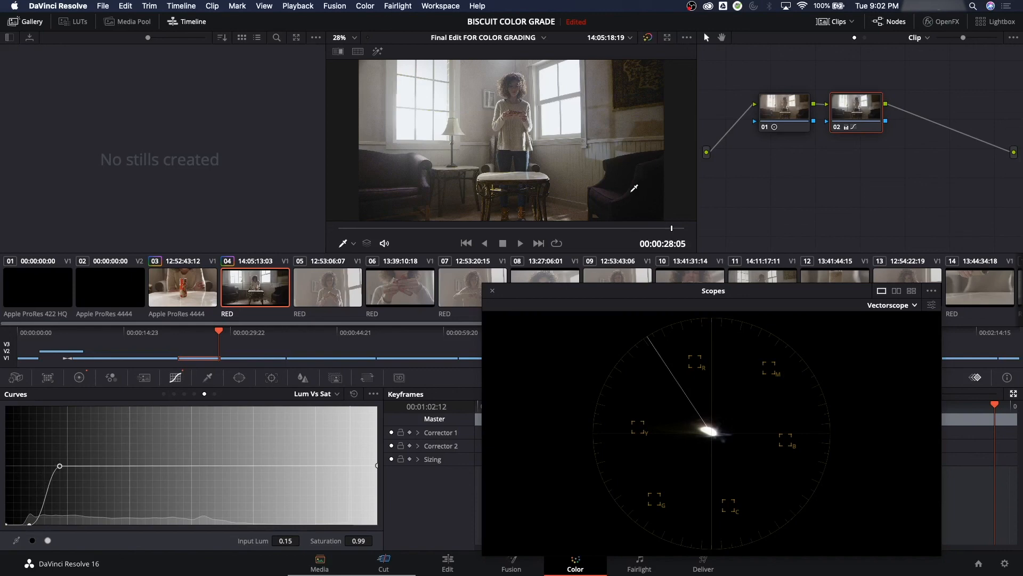
mouse_move(650, 195)
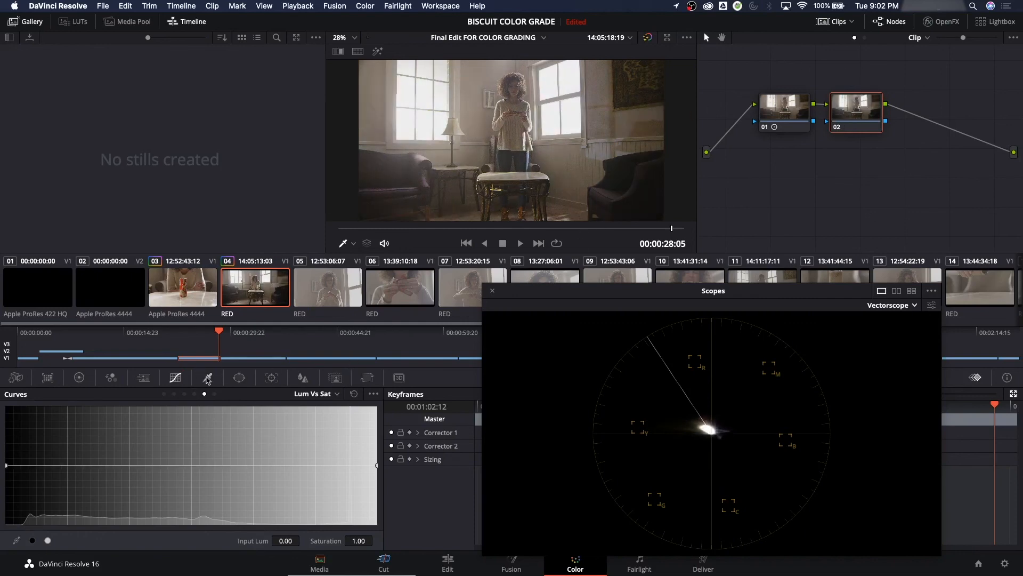
Open the Qualifier palette, then return to the Curves palette
left_click(207, 377)
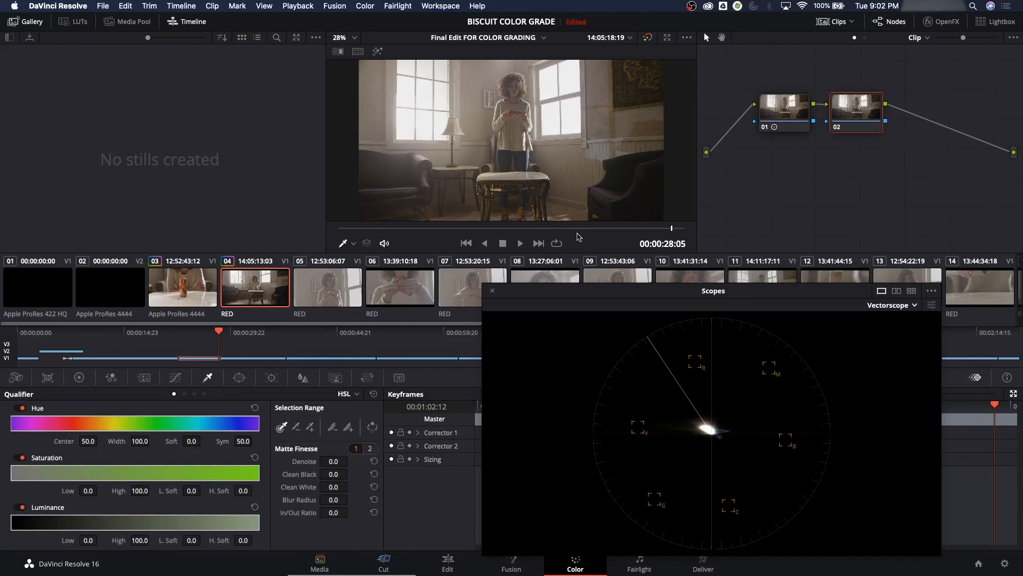
left_click(175, 377)
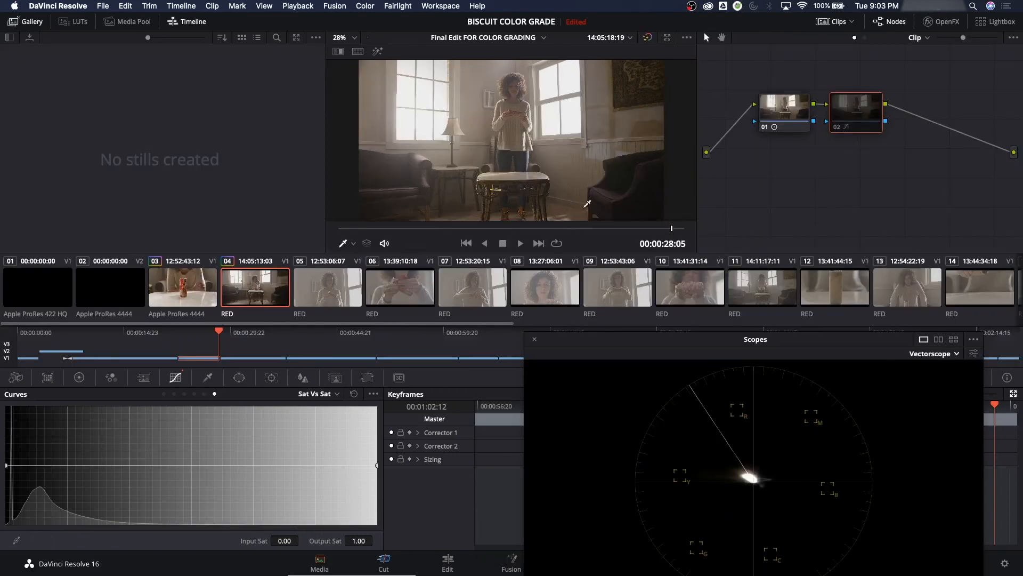
Switch to clip 03, the close-up of the woman with the biscuit can
left_click(182, 286)
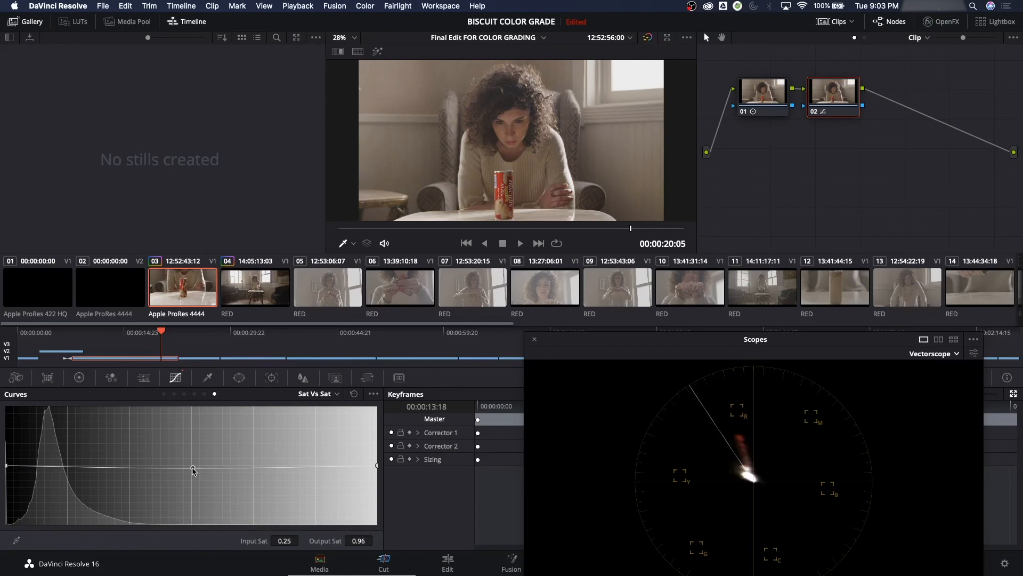
mouse_move(261, 409)
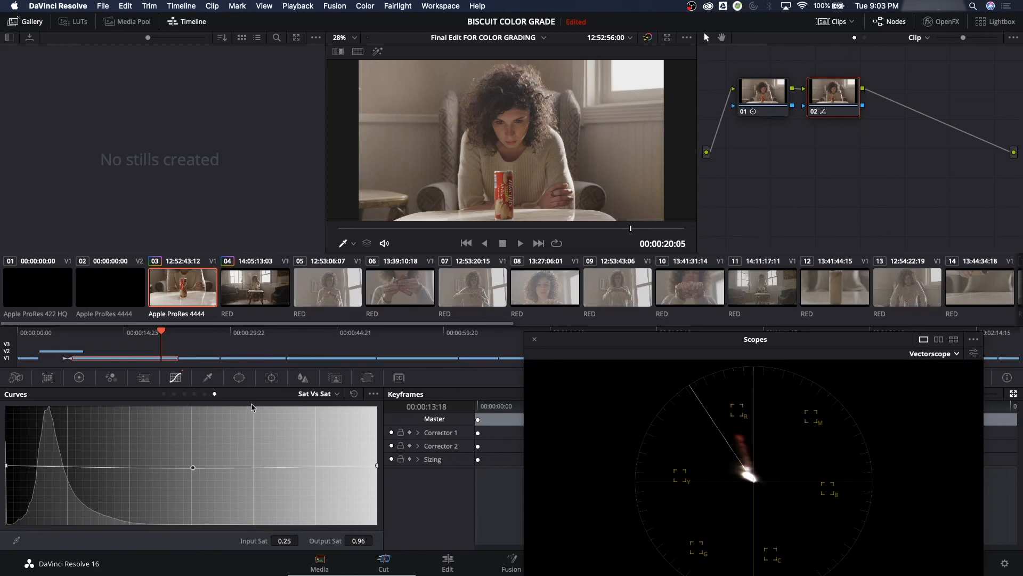
mouse_move(239, 377)
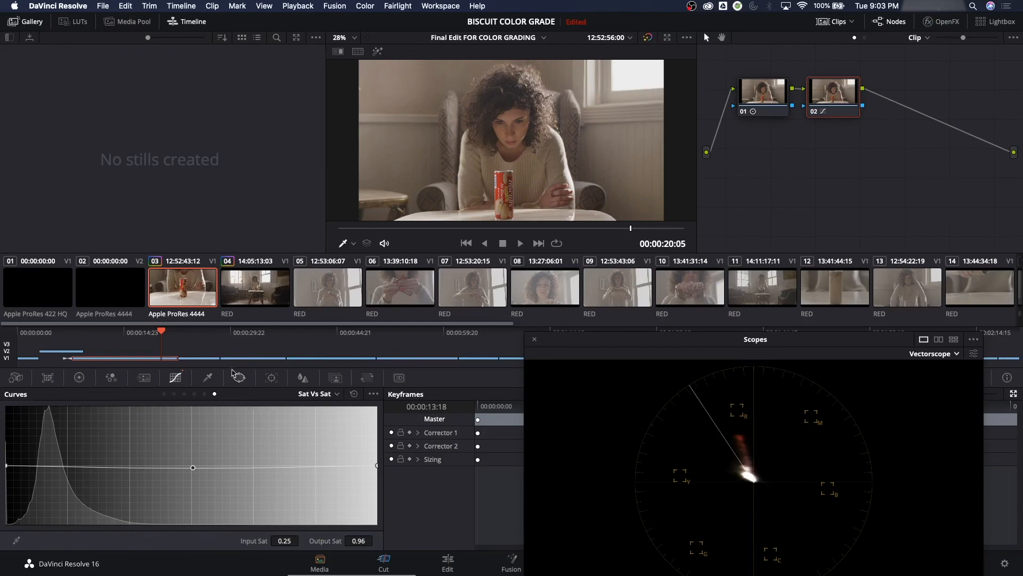